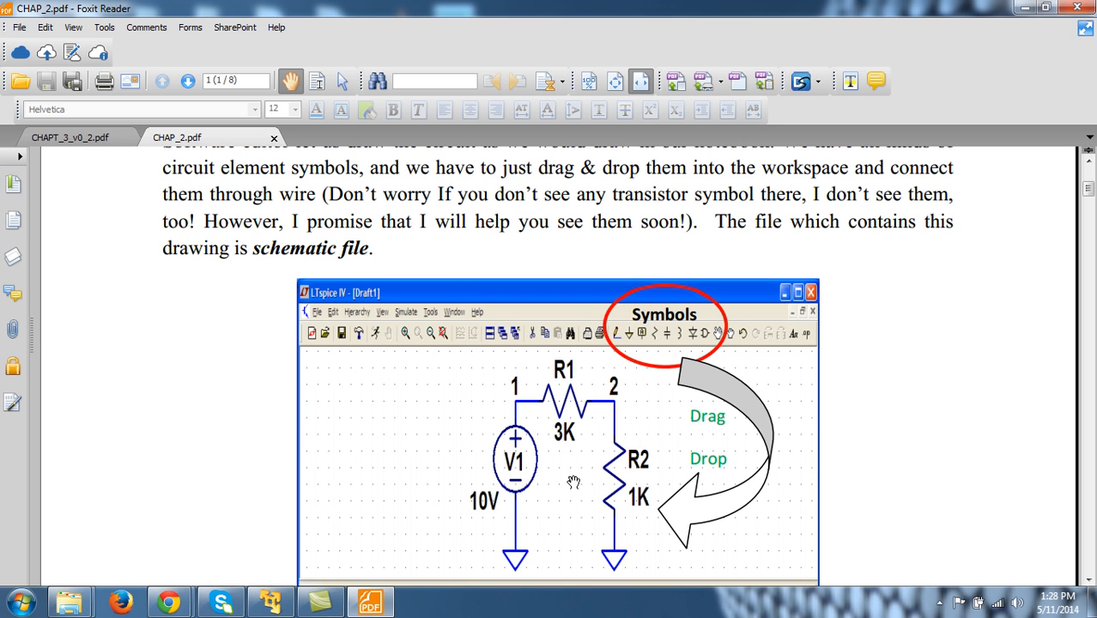
mouse_move(583, 479)
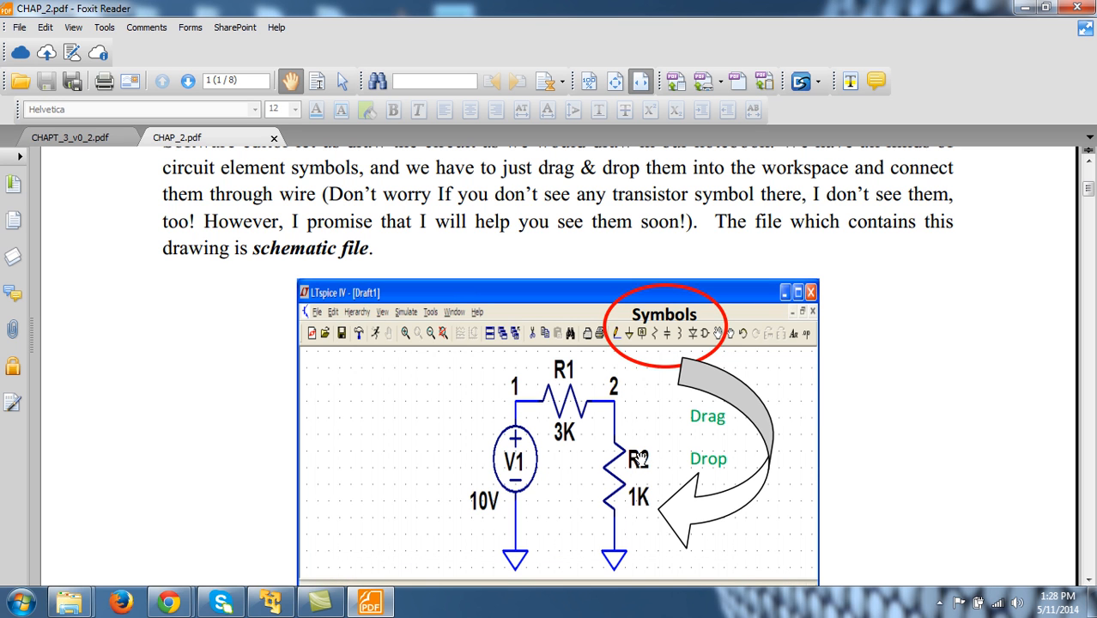
mouse_move(491, 477)
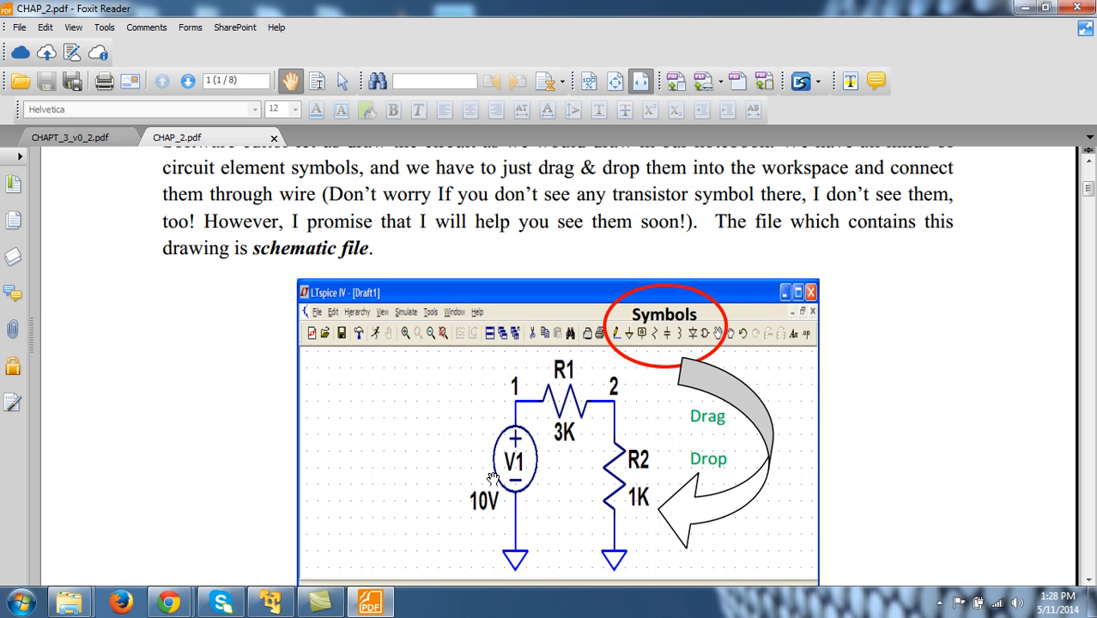
mouse_move(525, 454)
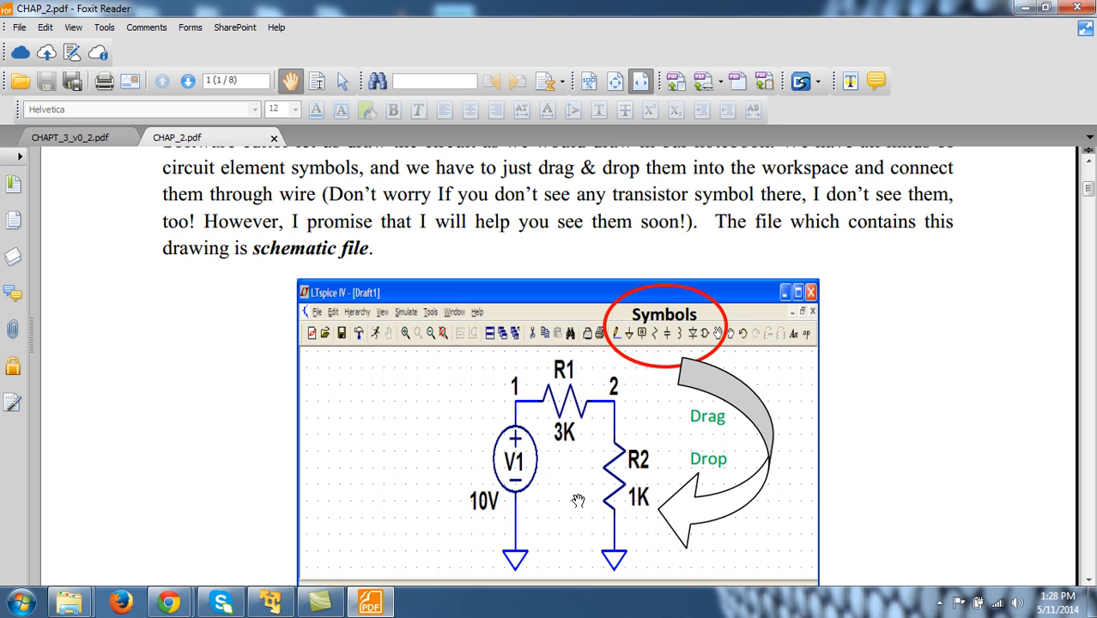
mouse_move(577, 417)
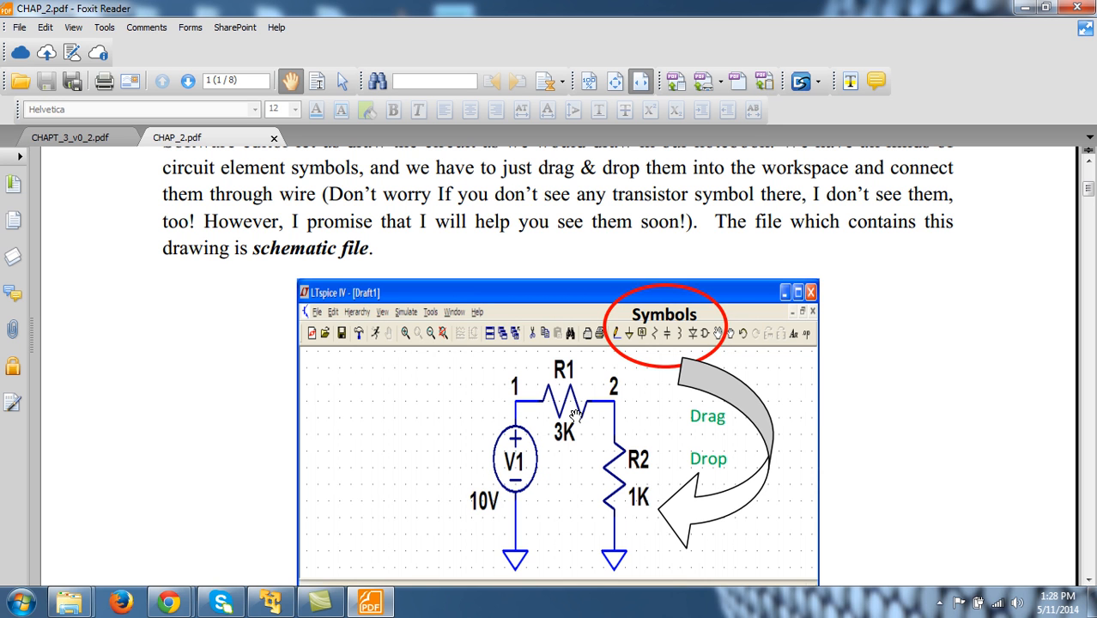
mouse_move(621, 467)
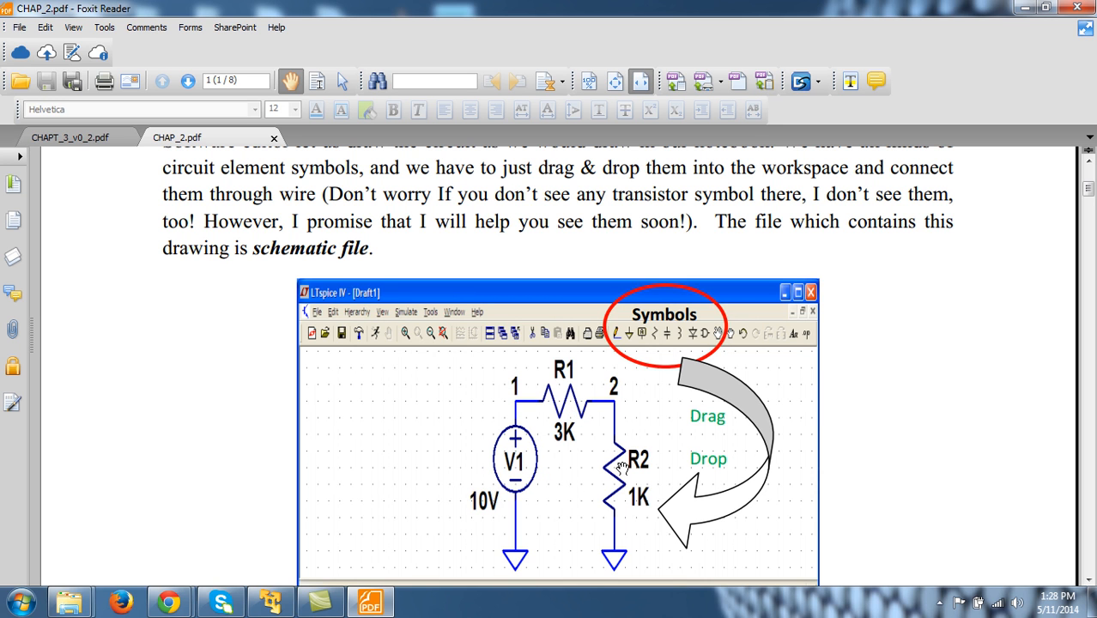
mouse_move(970, 417)
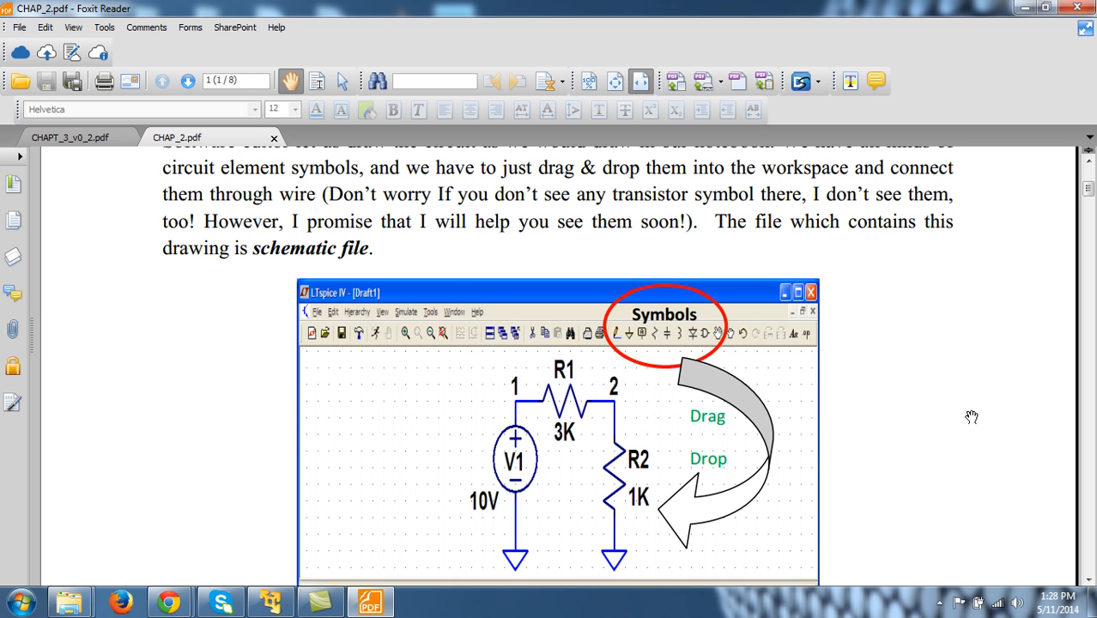
- Load the volt_div netlist from the Open dialog
scroll("down", 3)
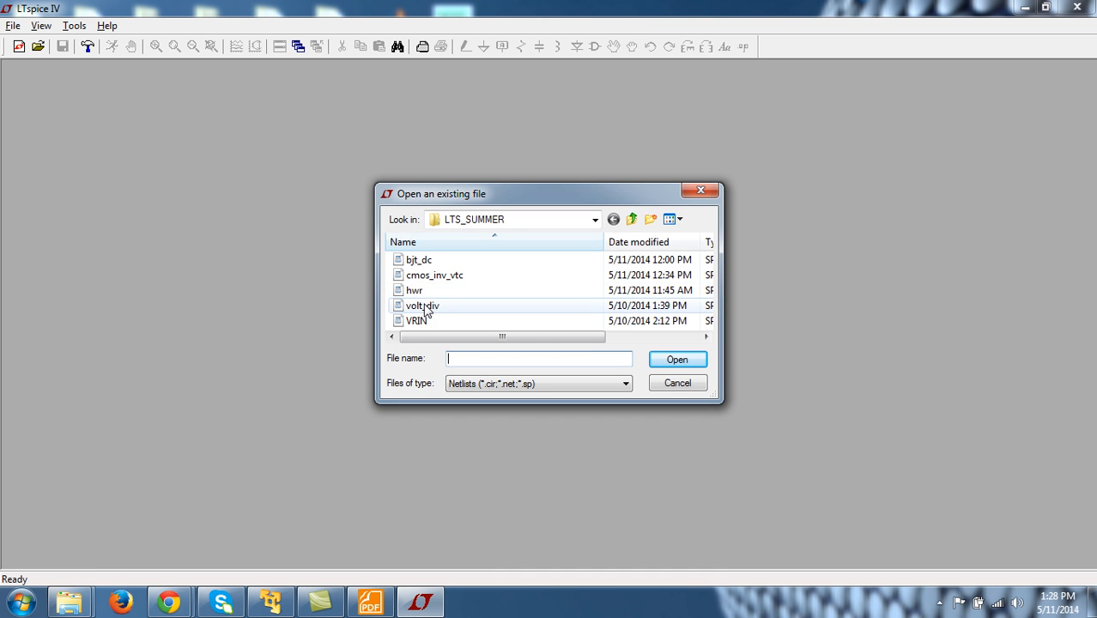
double_click(423, 306)
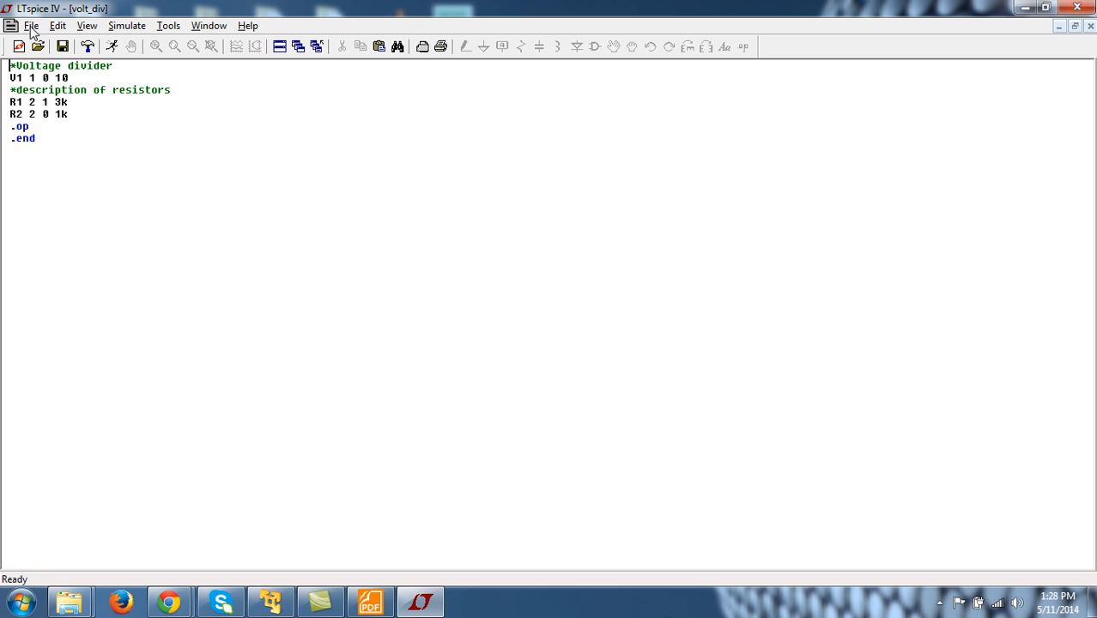
- Save a copy of the netlist as volt_div_paramswp in LTS_SUMMER
left_click(31, 26)
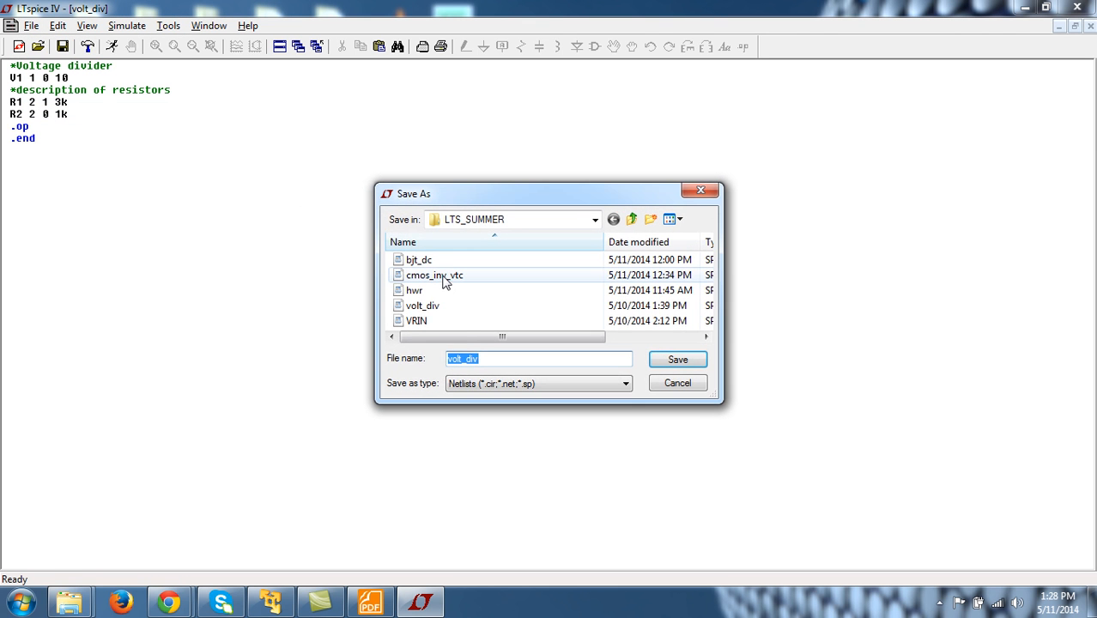
type("_")
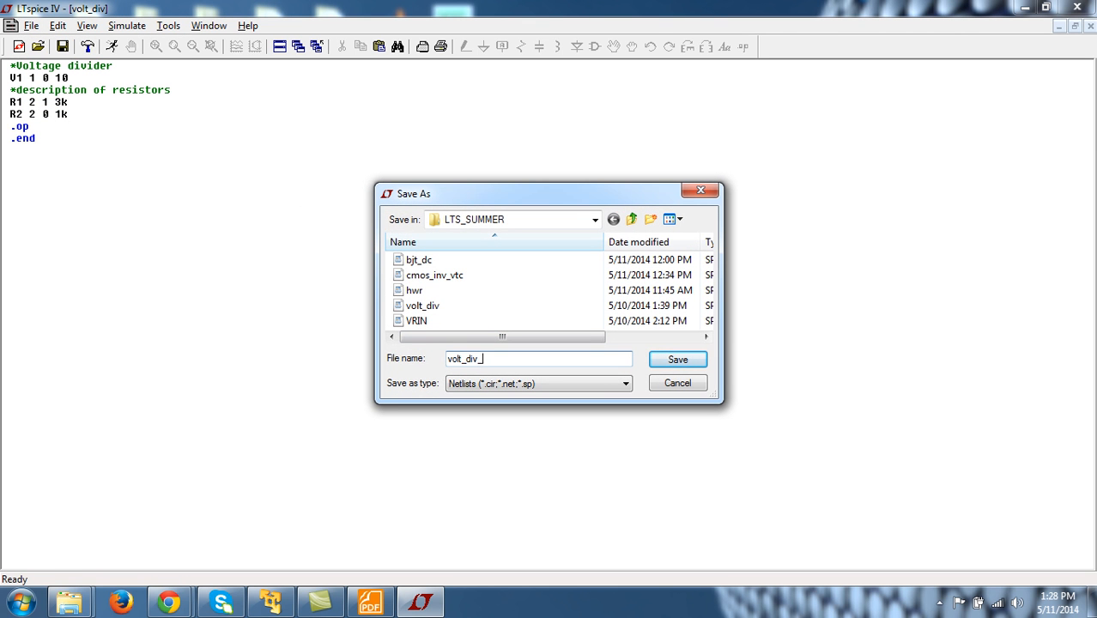
type("para")
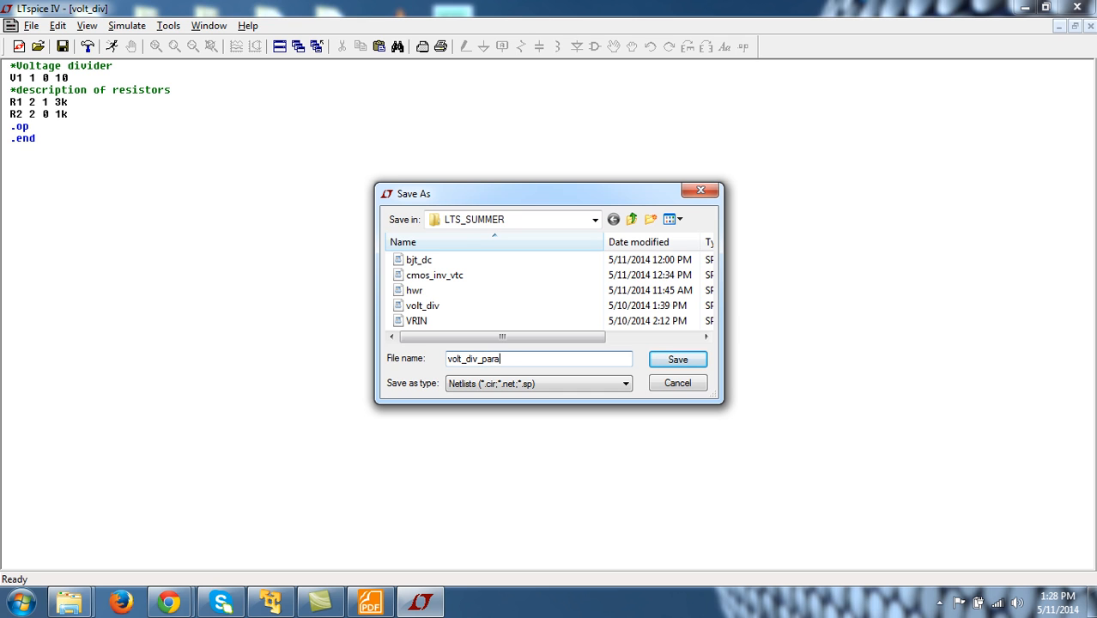
type("msw")
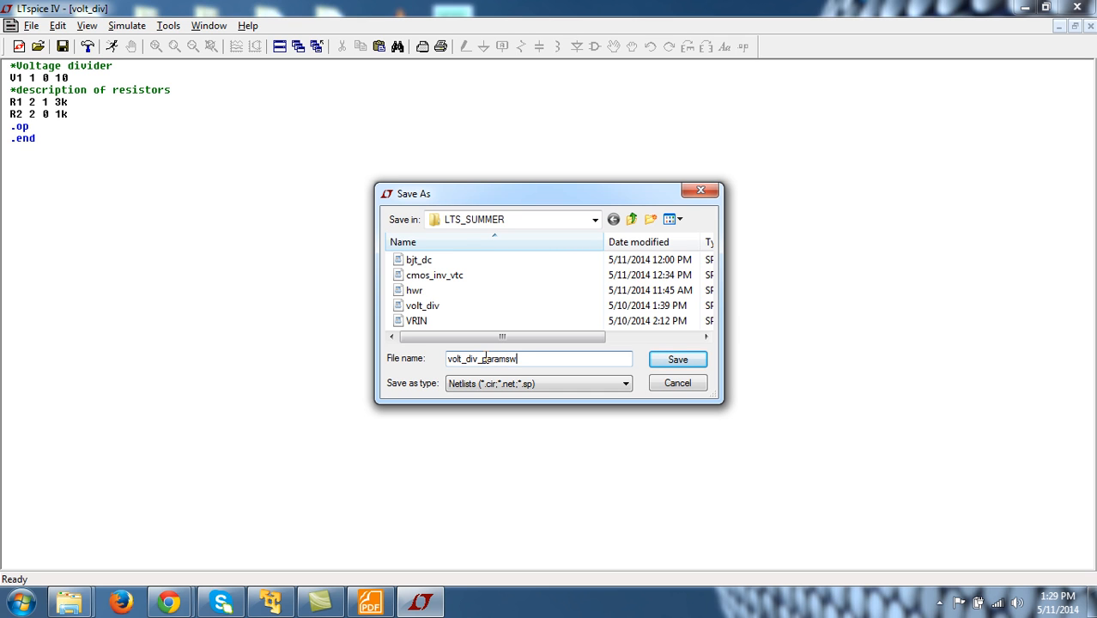
type("p")
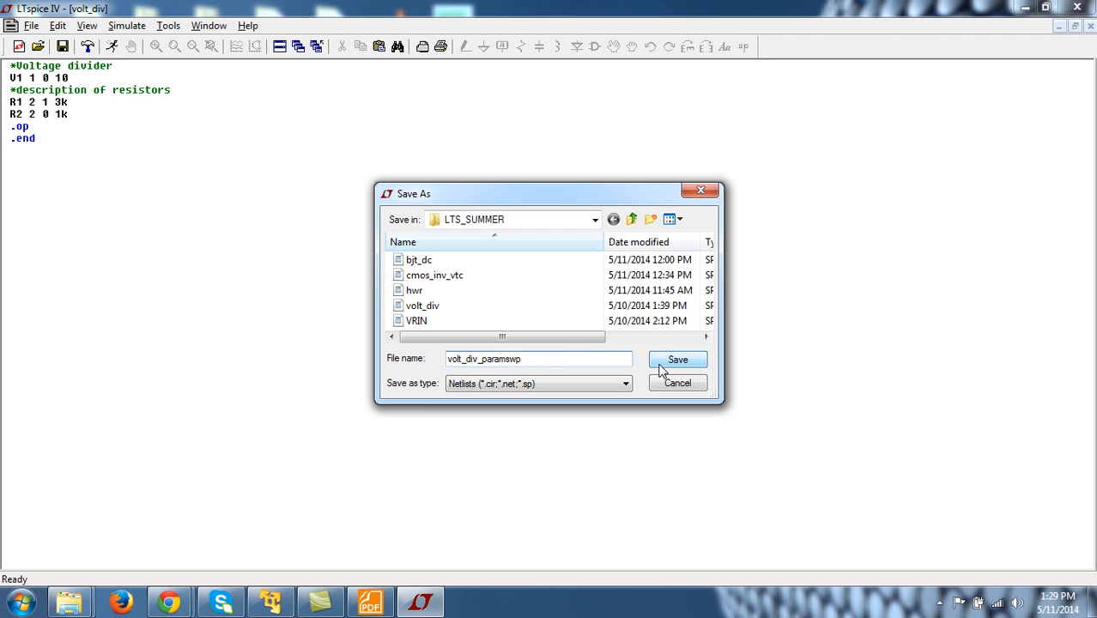
left_click(677, 358)
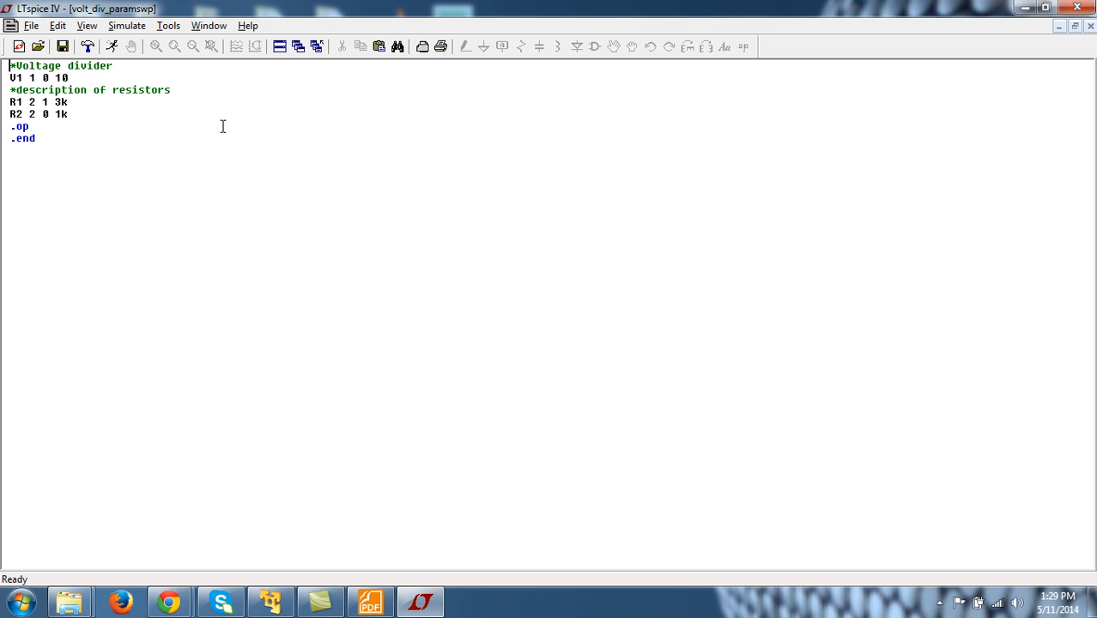
mouse_move(55, 120)
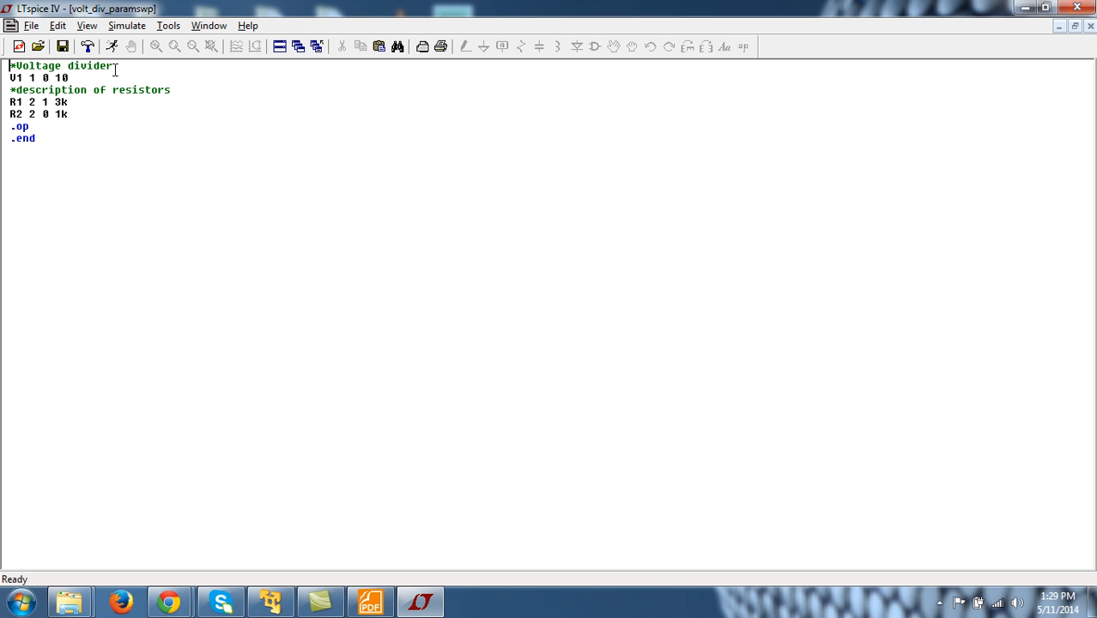
- Add a new .param line below the resistor description comment
left_click(174, 89)
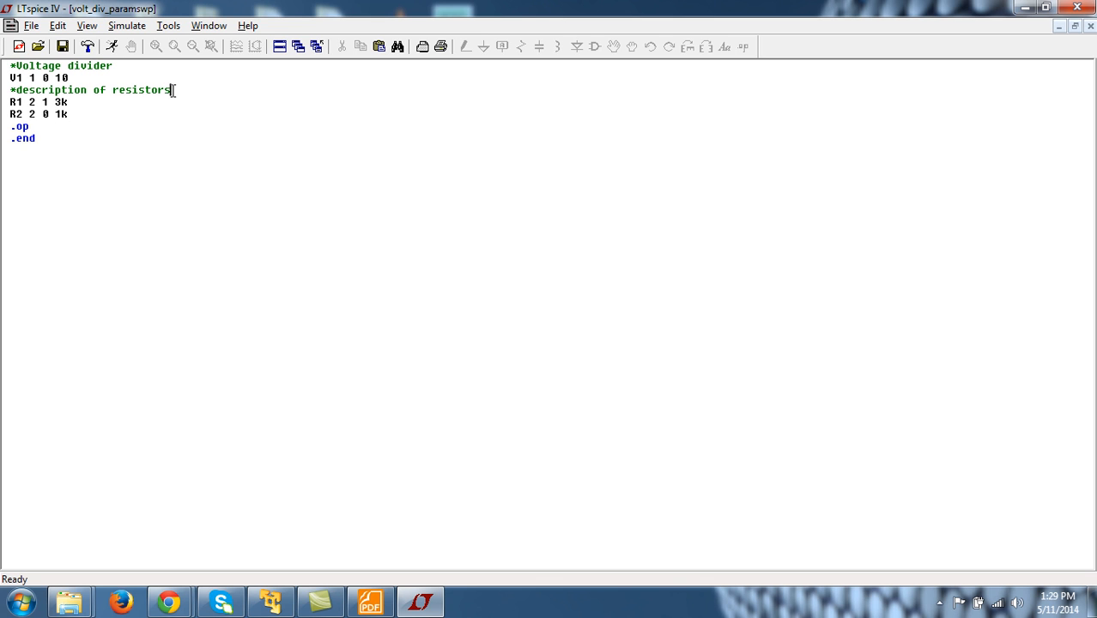
key("Return")
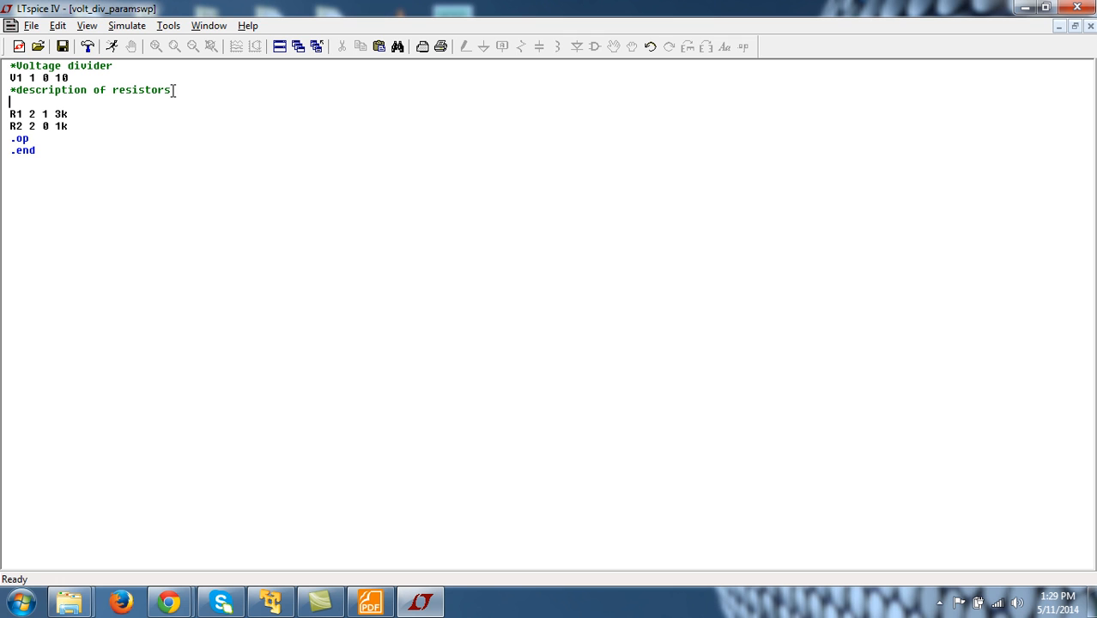
type(".p")
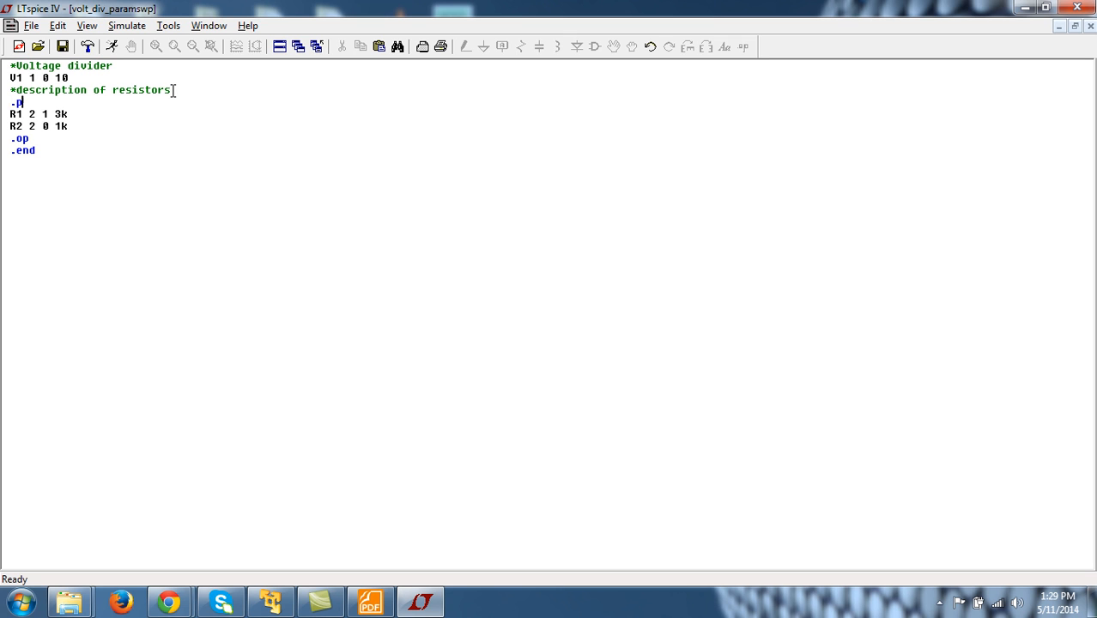
type("aram")
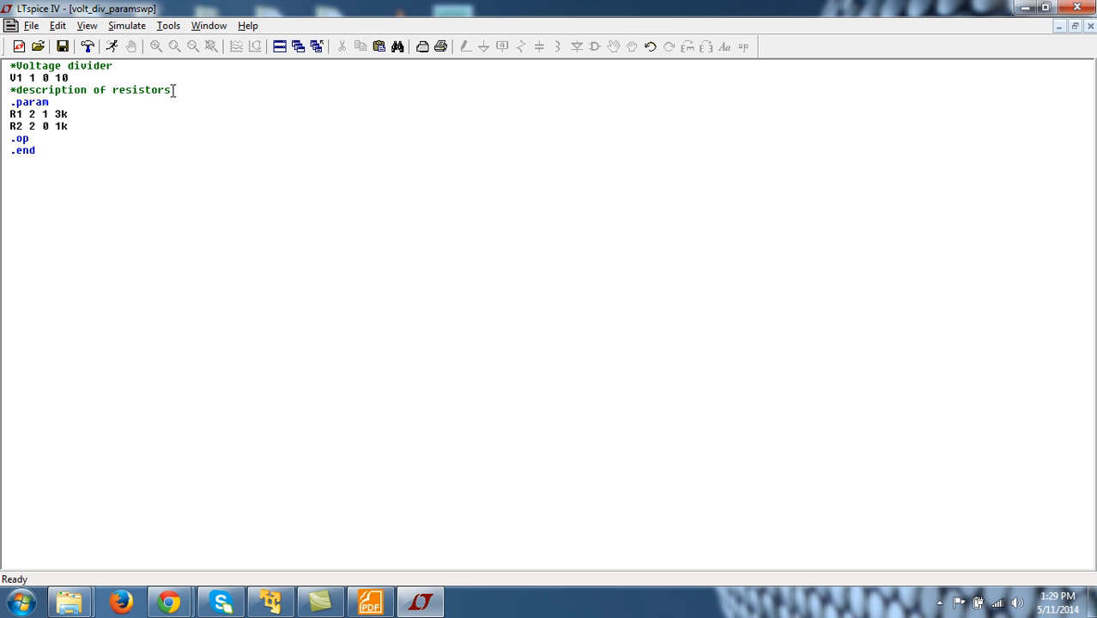
left_click(172, 179)
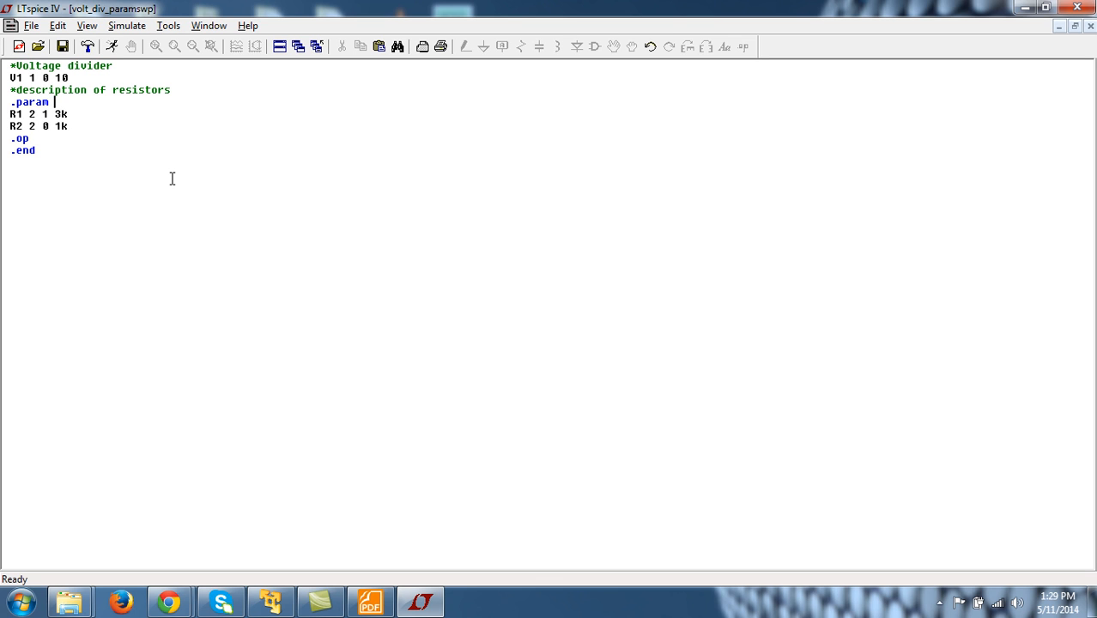
- Complete the line to read '.param rvar=1'
left_click(75, 127)
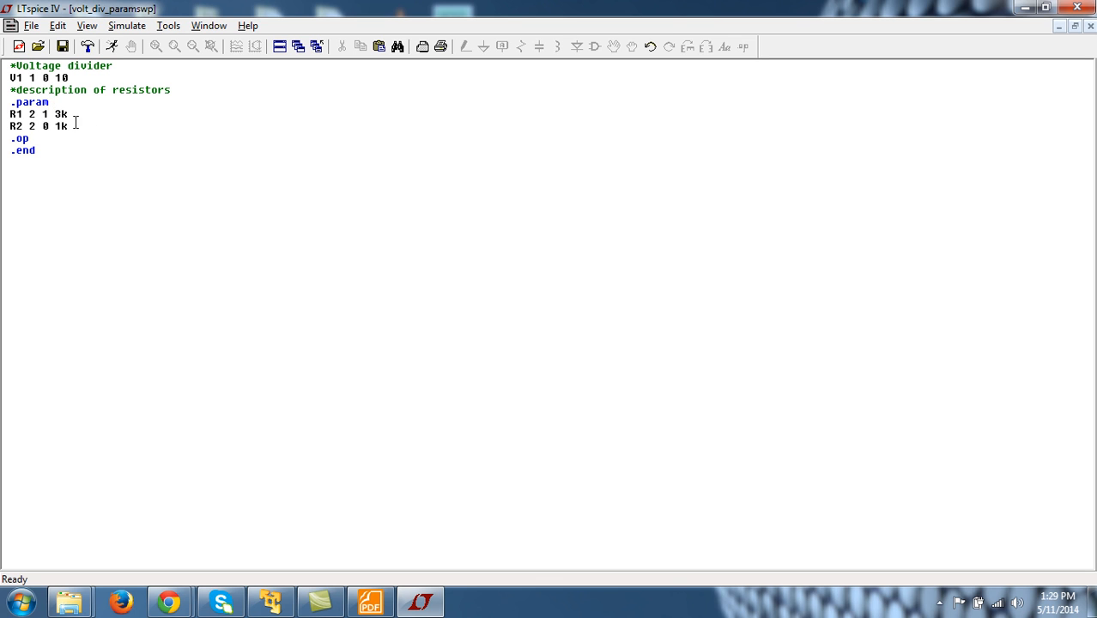
mouse_move(122, 129)
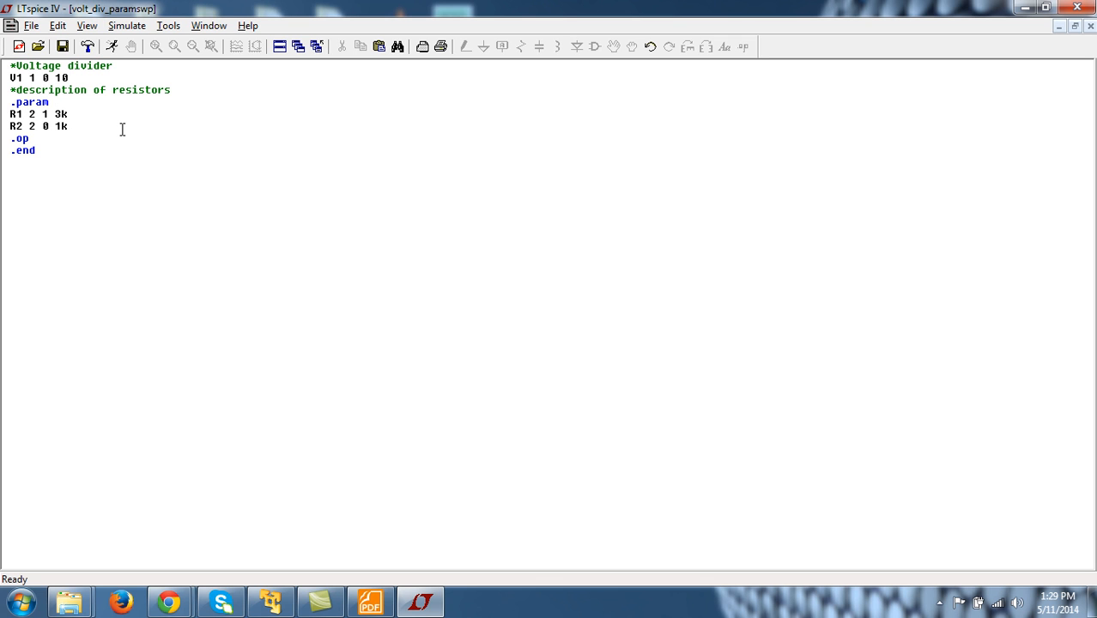
mouse_move(173, 107)
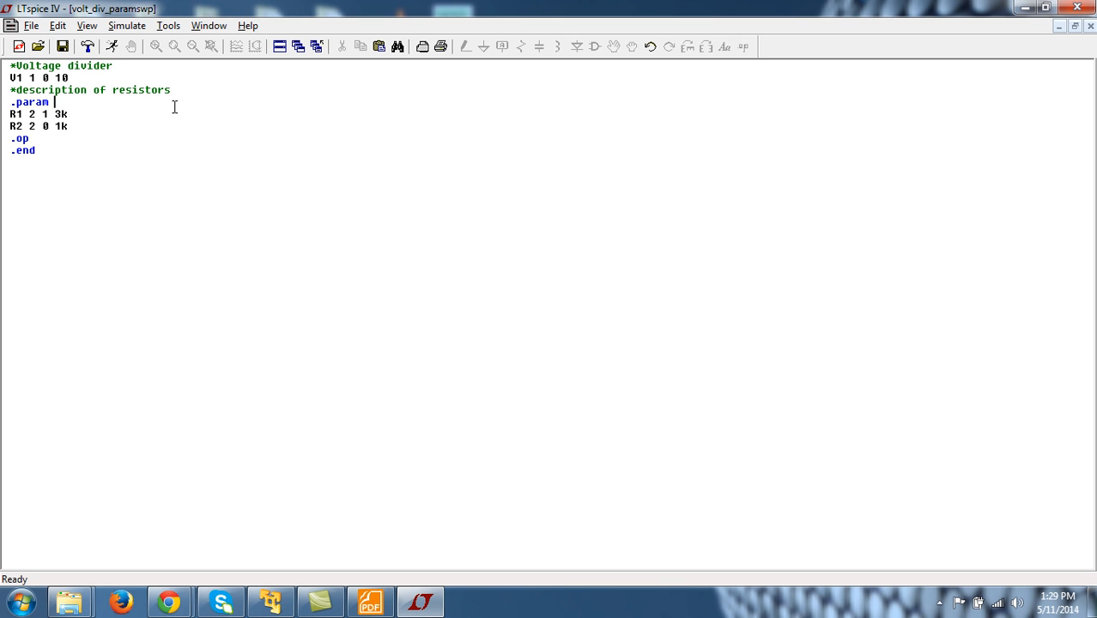
type("rvar")
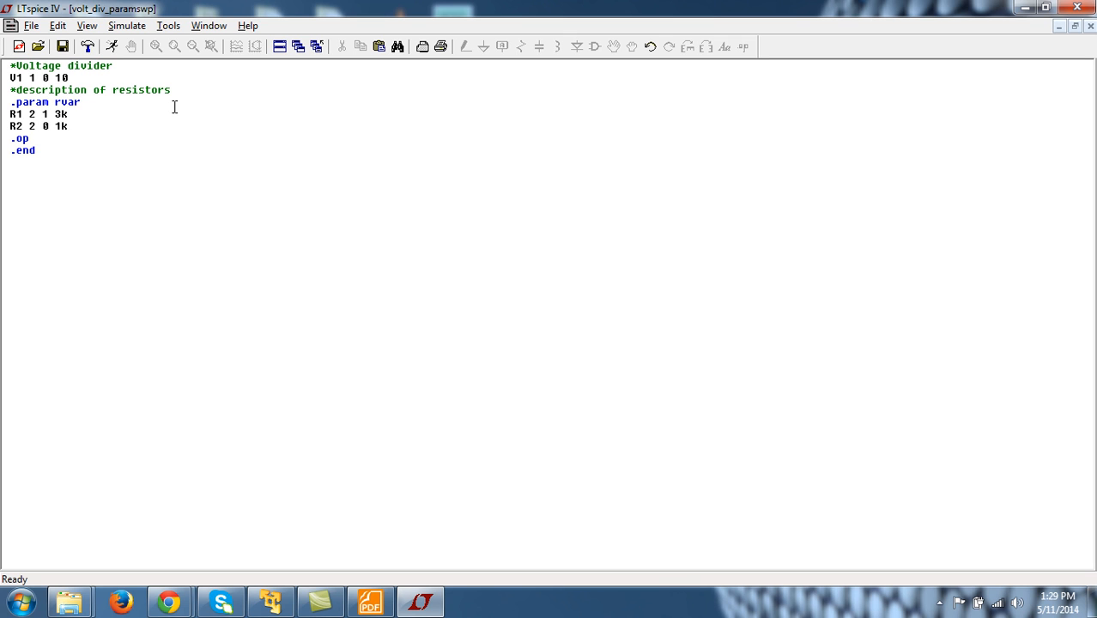
mouse_move(124, 106)
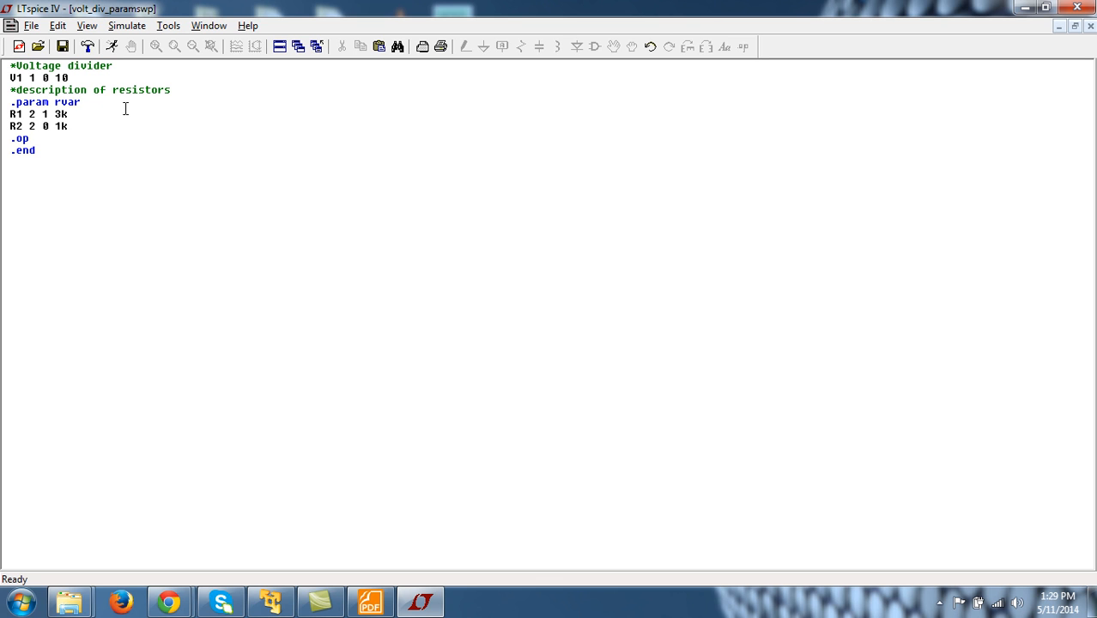
type("=")
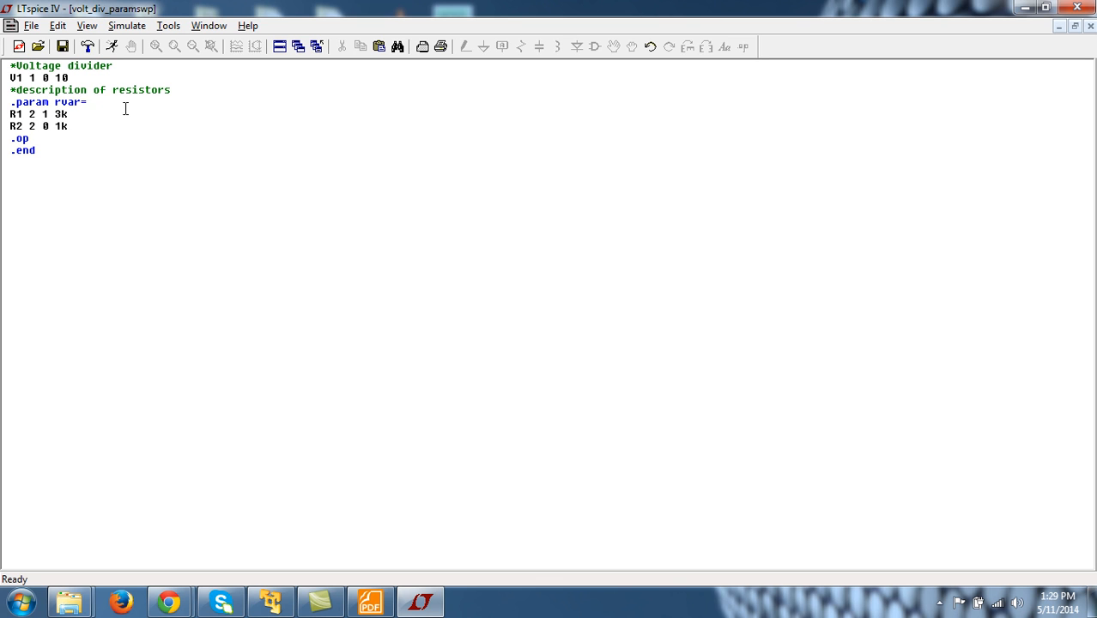
type("1")
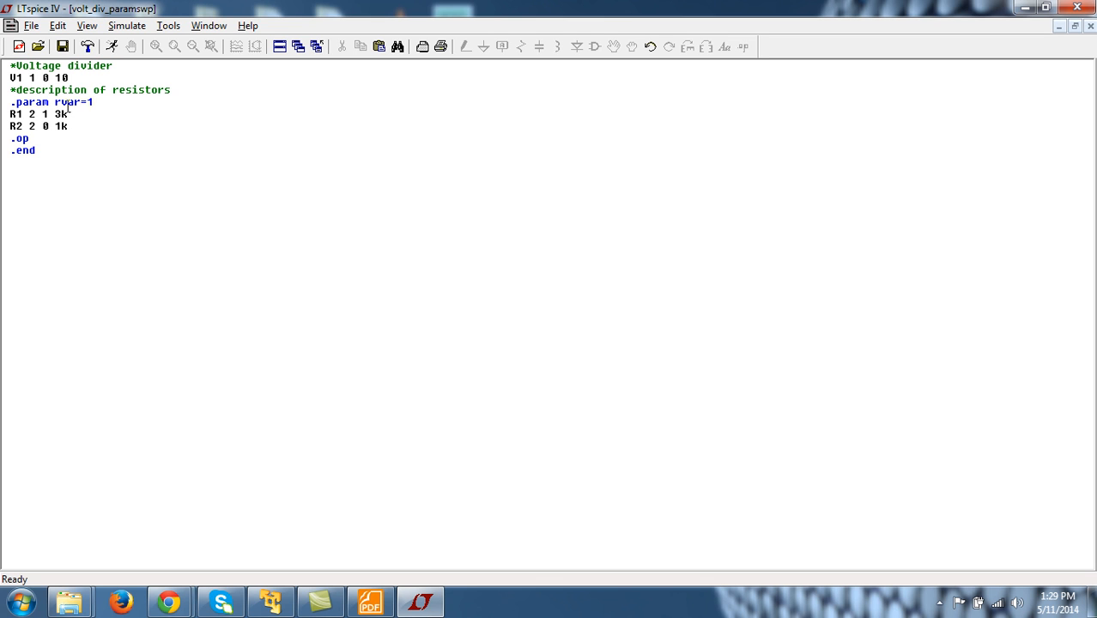
left_click(95, 103)
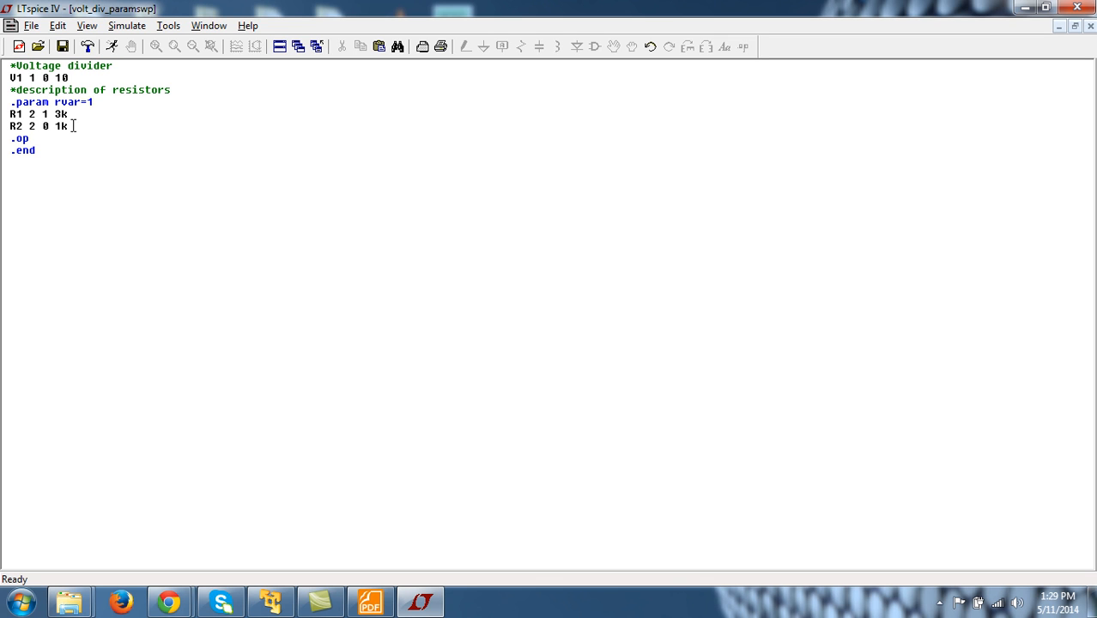
- Replace R2's 1k with {rvar} and change the .param value to rvar=1k
double_click(62, 127)
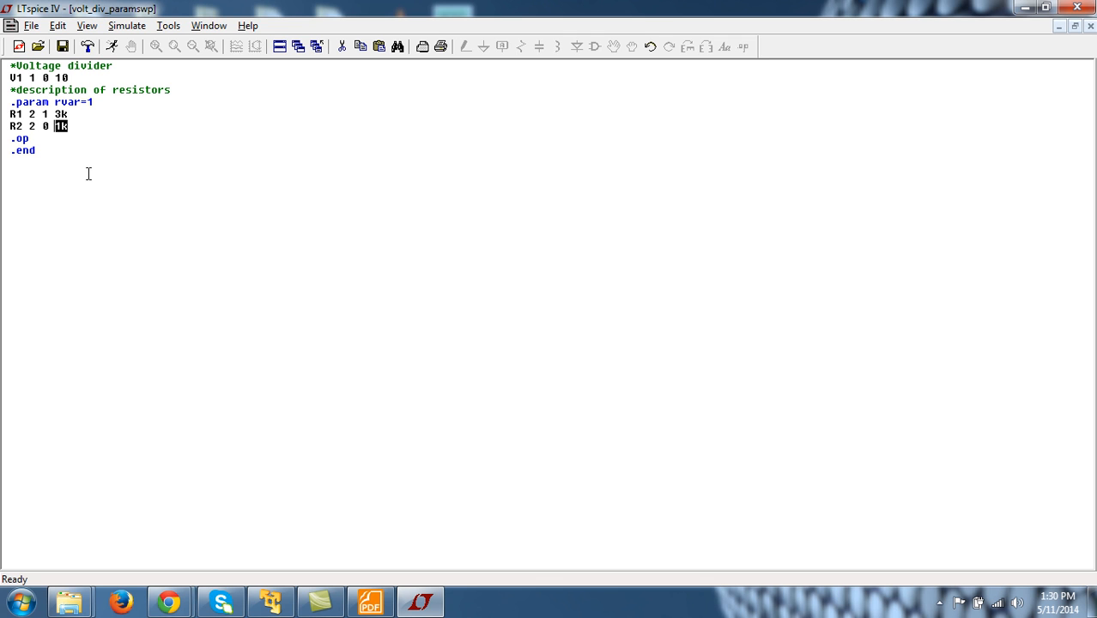
mouse_move(101, 141)
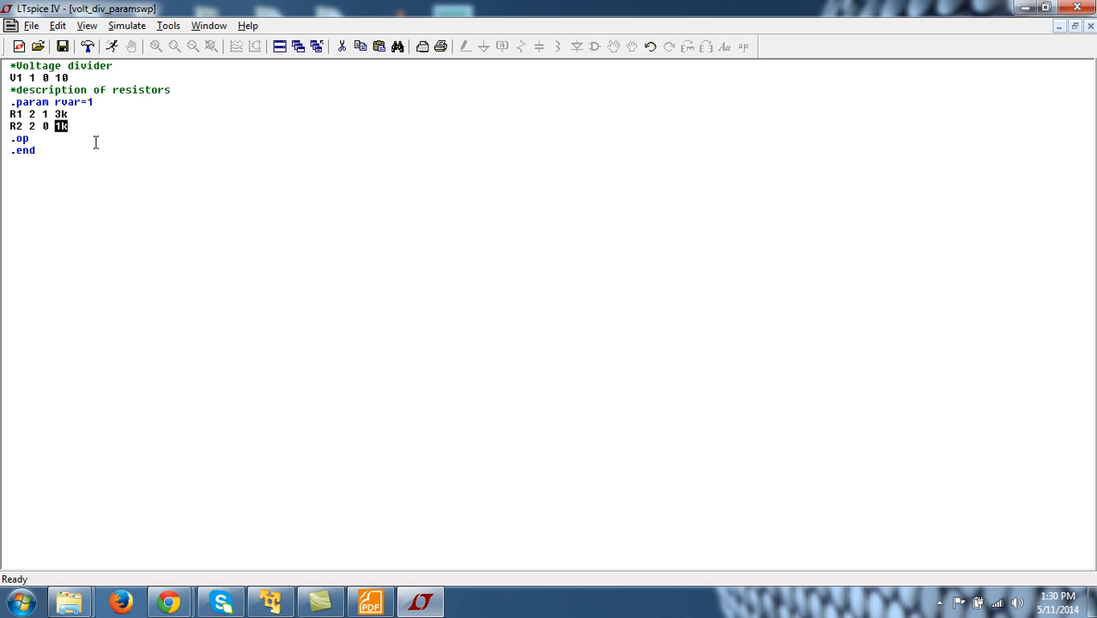
type("<")
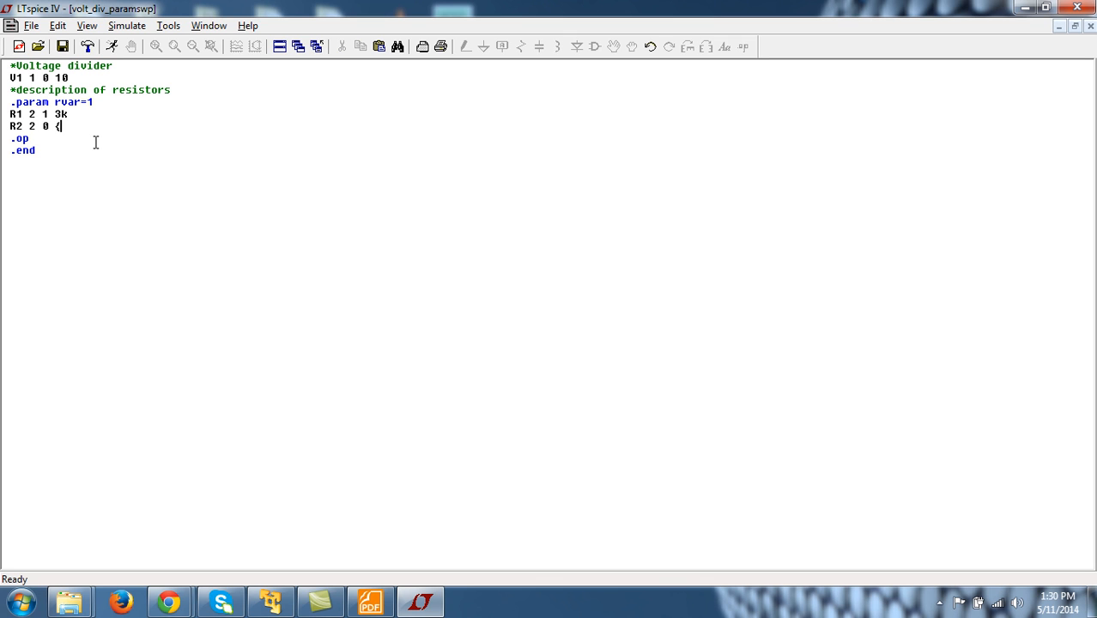
type("rvar")
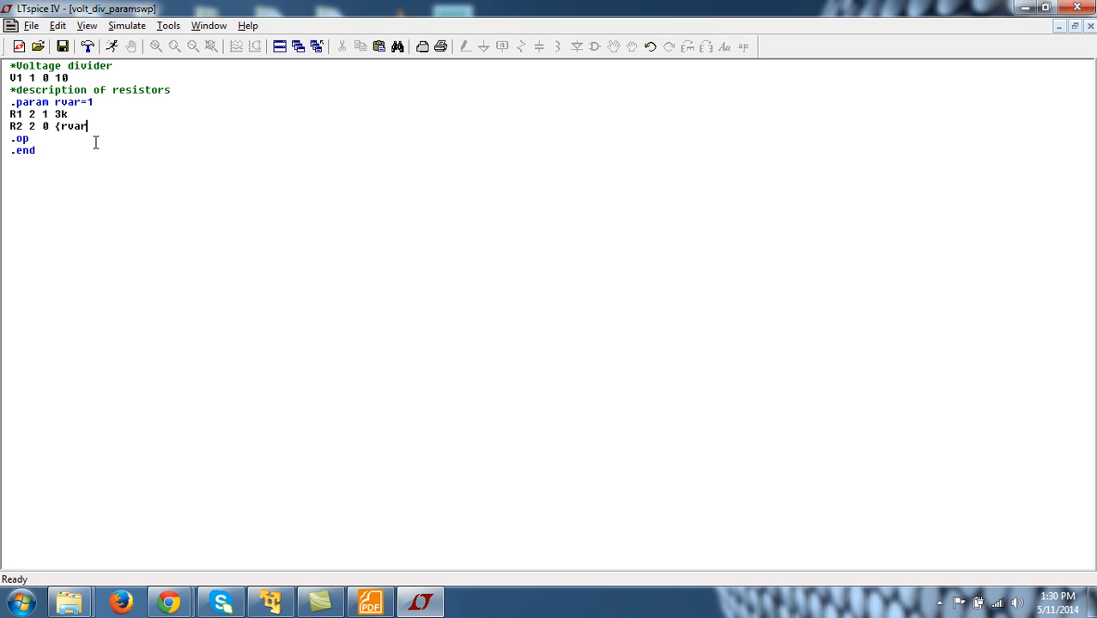
type("}")
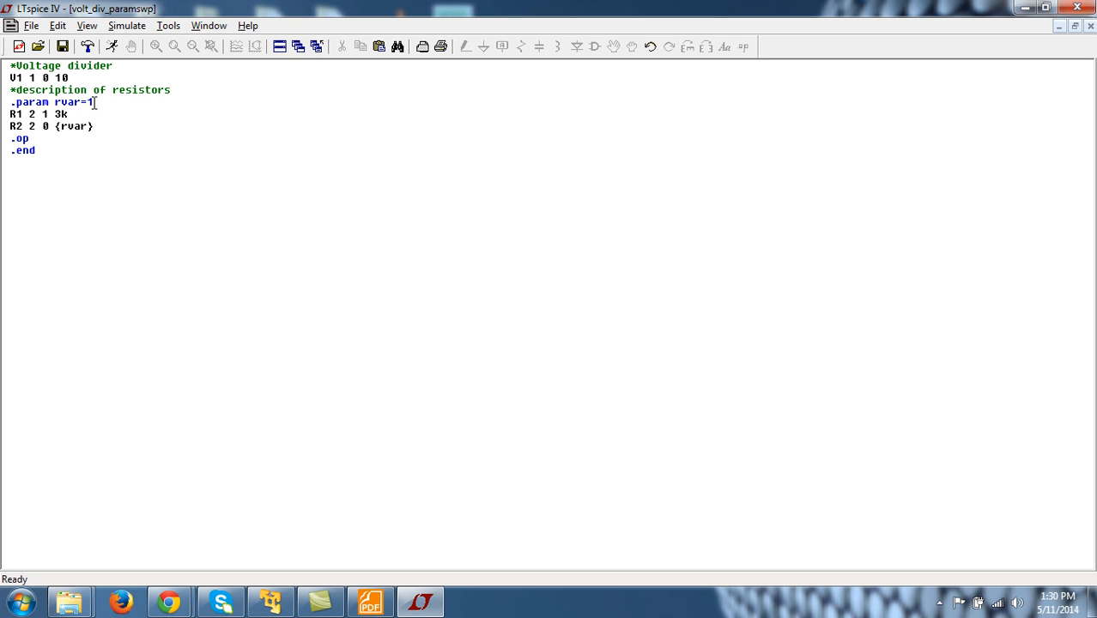
type("k")
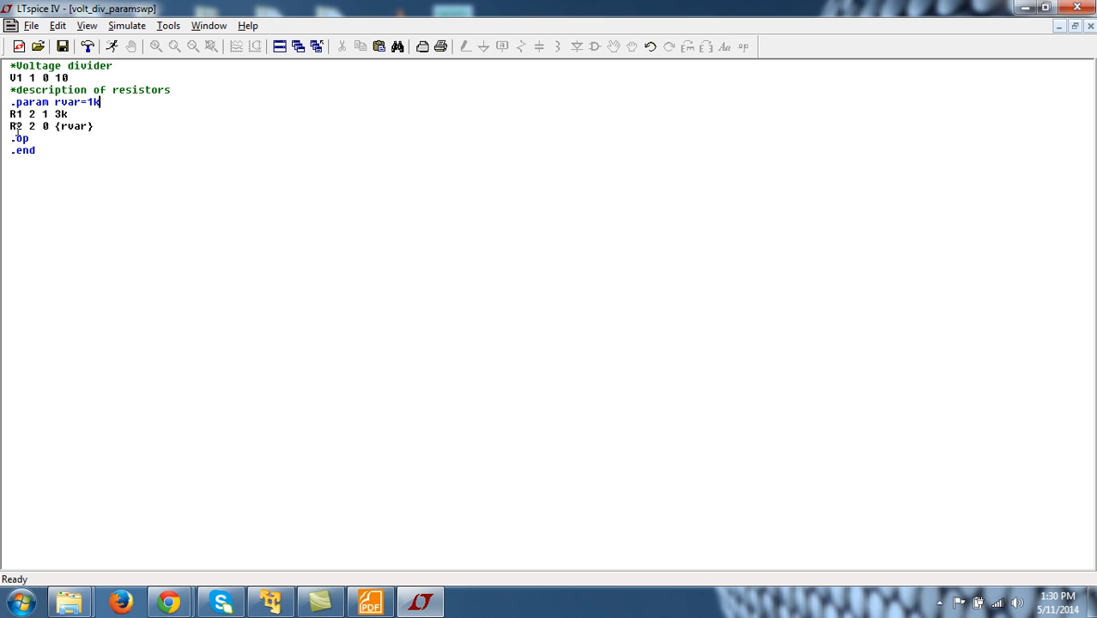
mouse_move(79, 127)
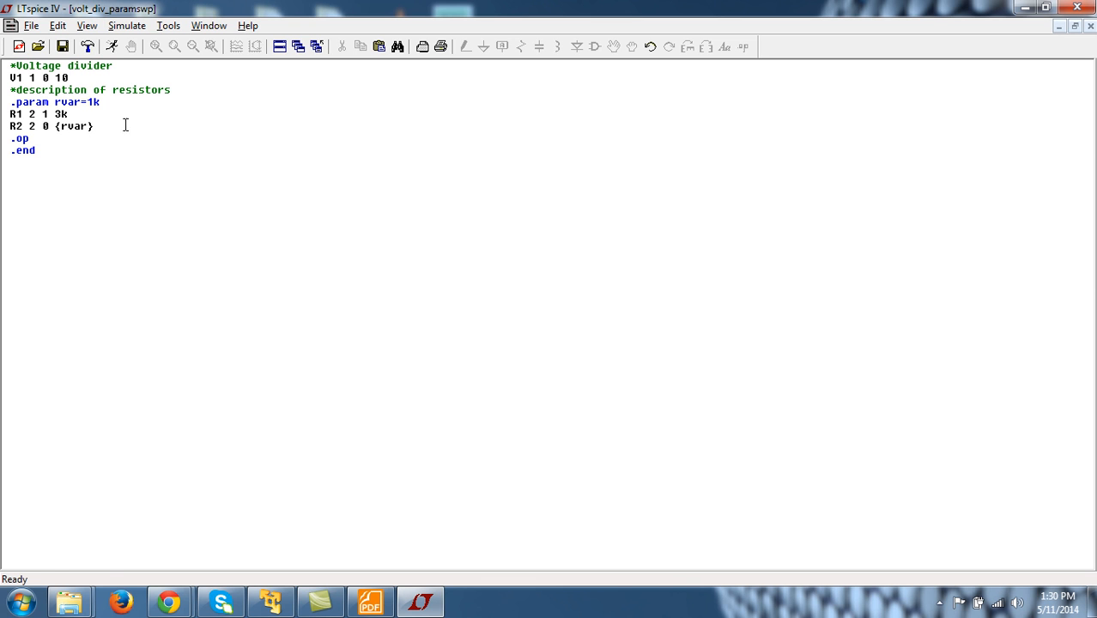
mouse_move(103, 94)
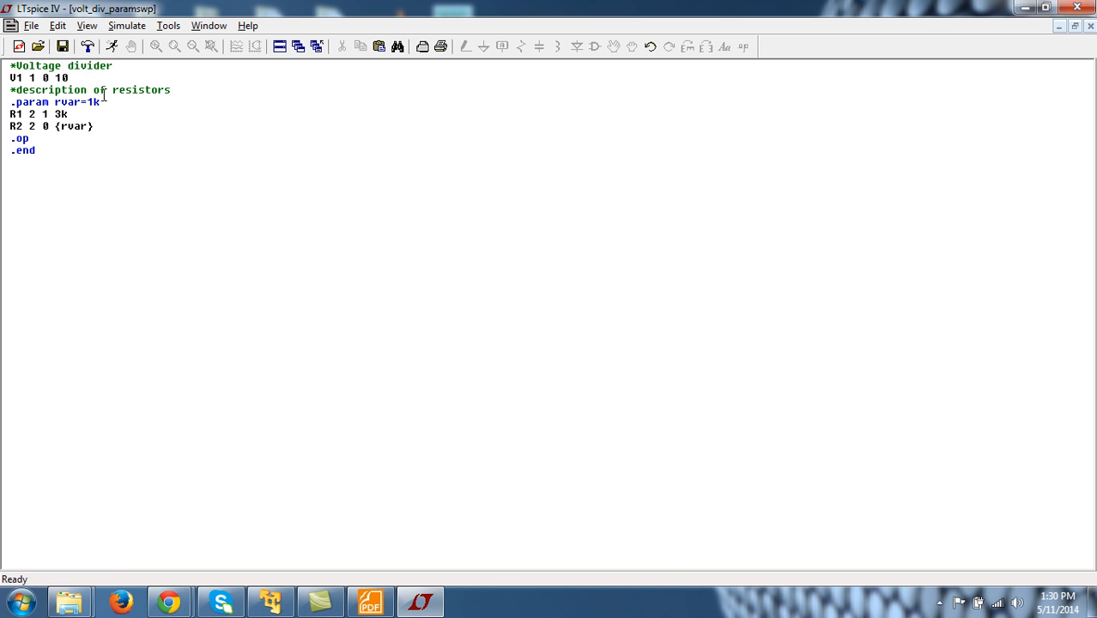
left_click(110, 47)
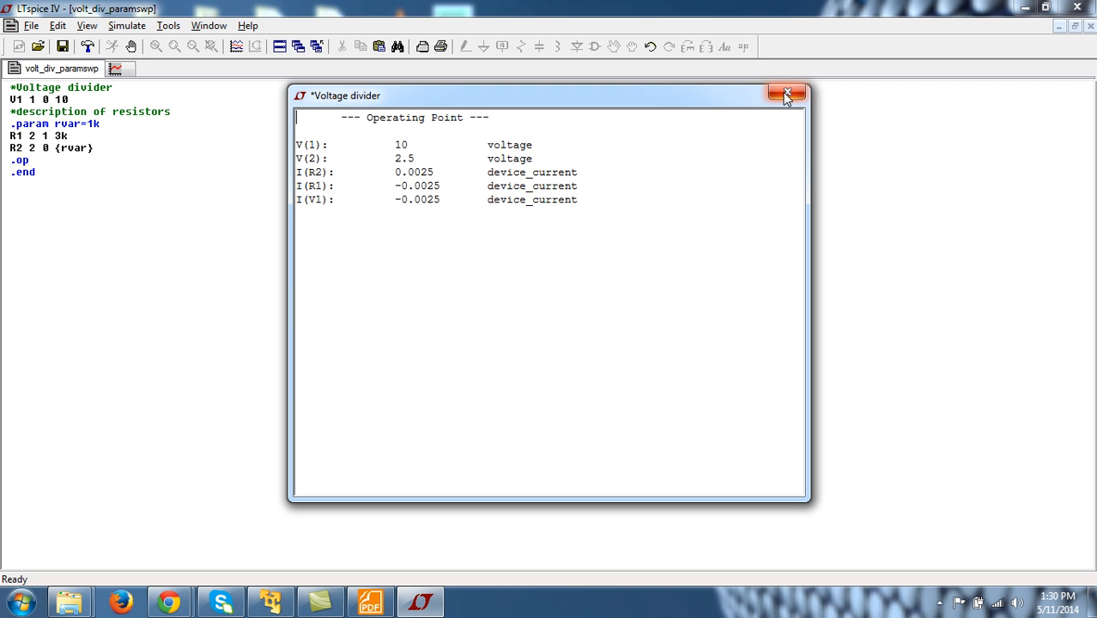
left_click(786, 92)
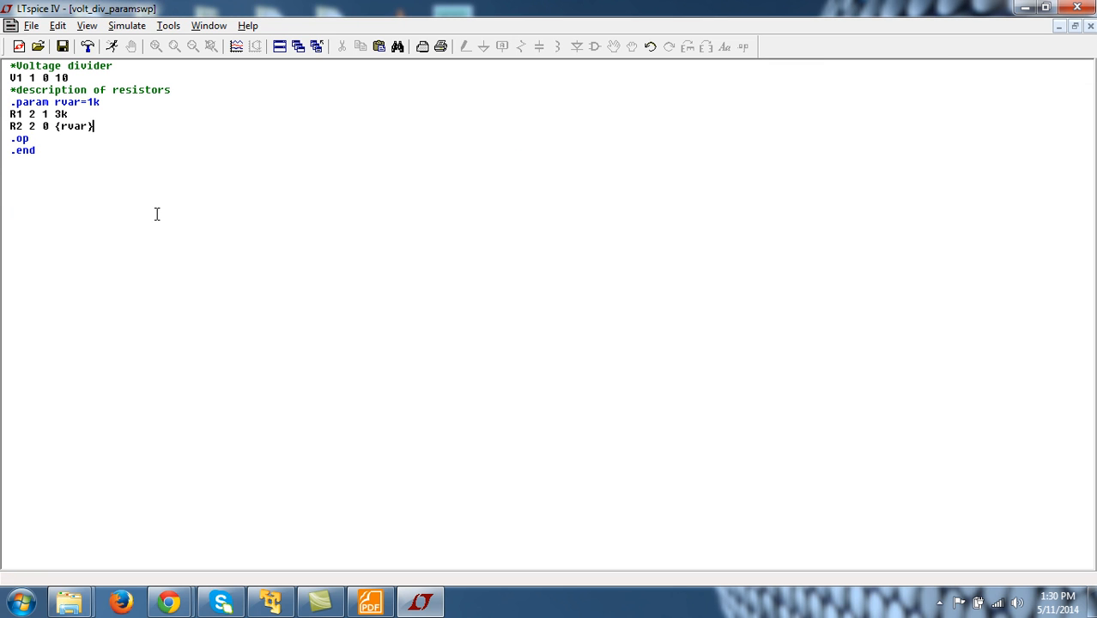
- Write the directive '.dc param rvar 1k 5k 1k' on a new line above .op
key("Return")
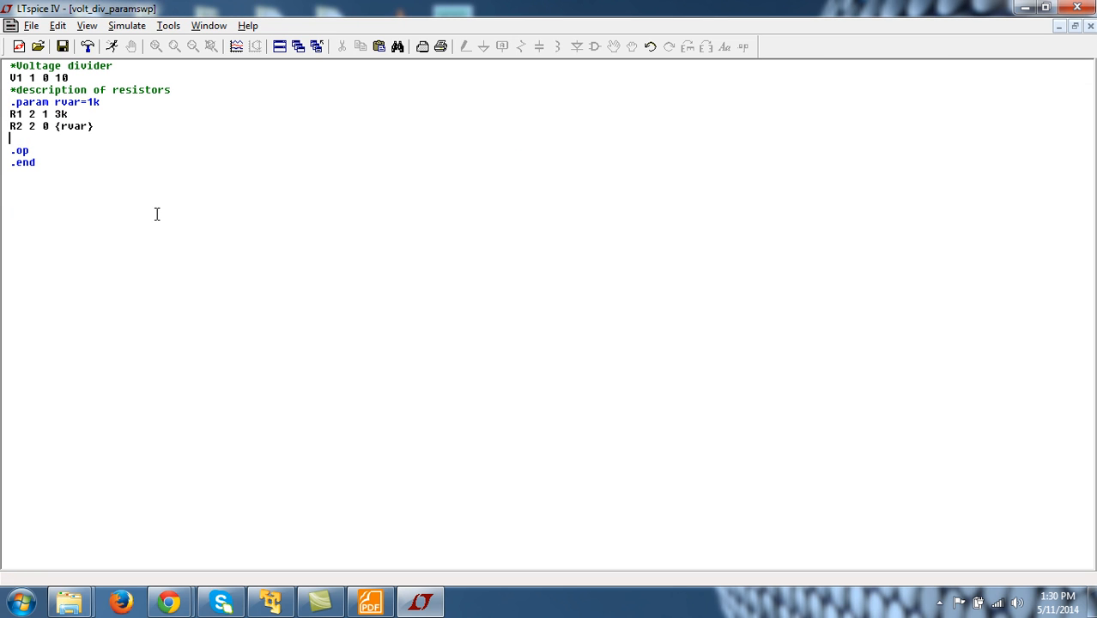
type(".dc")
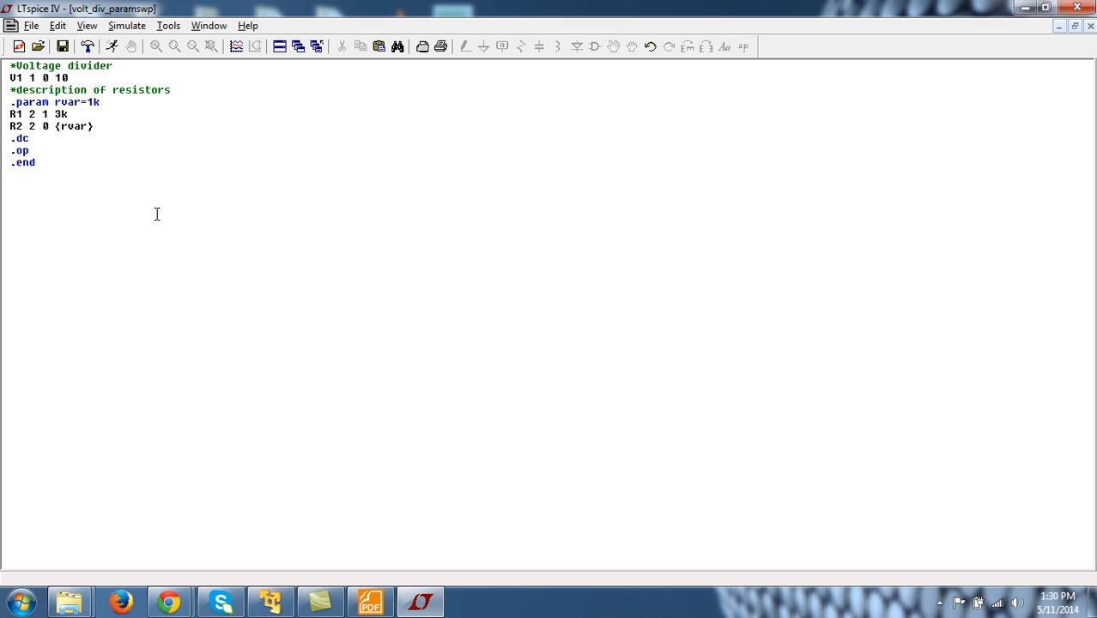
type("param")
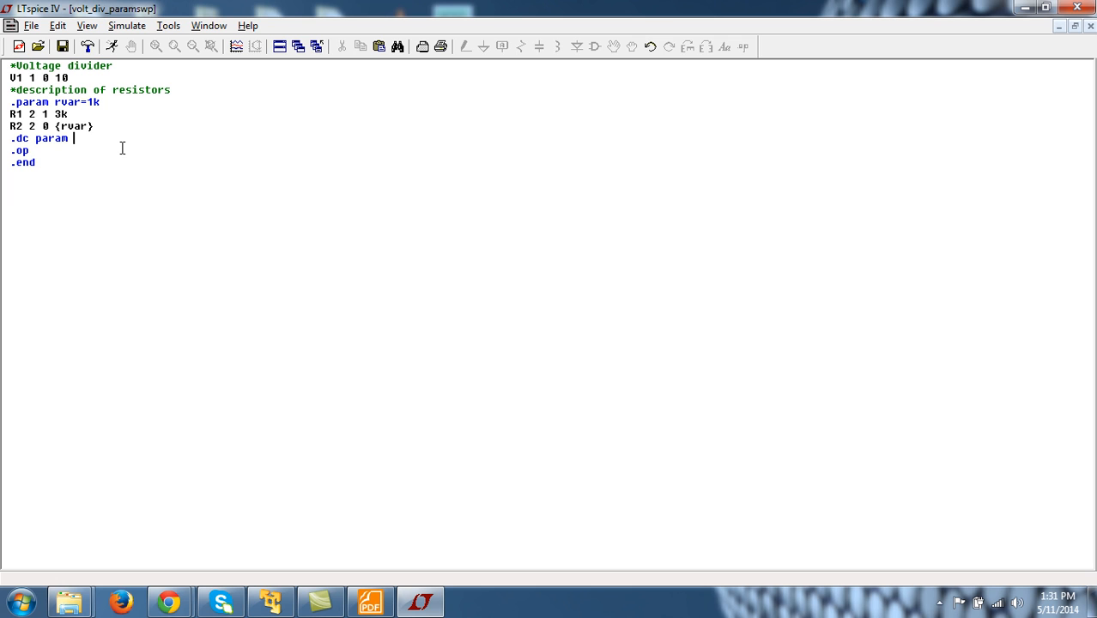
type("rvar")
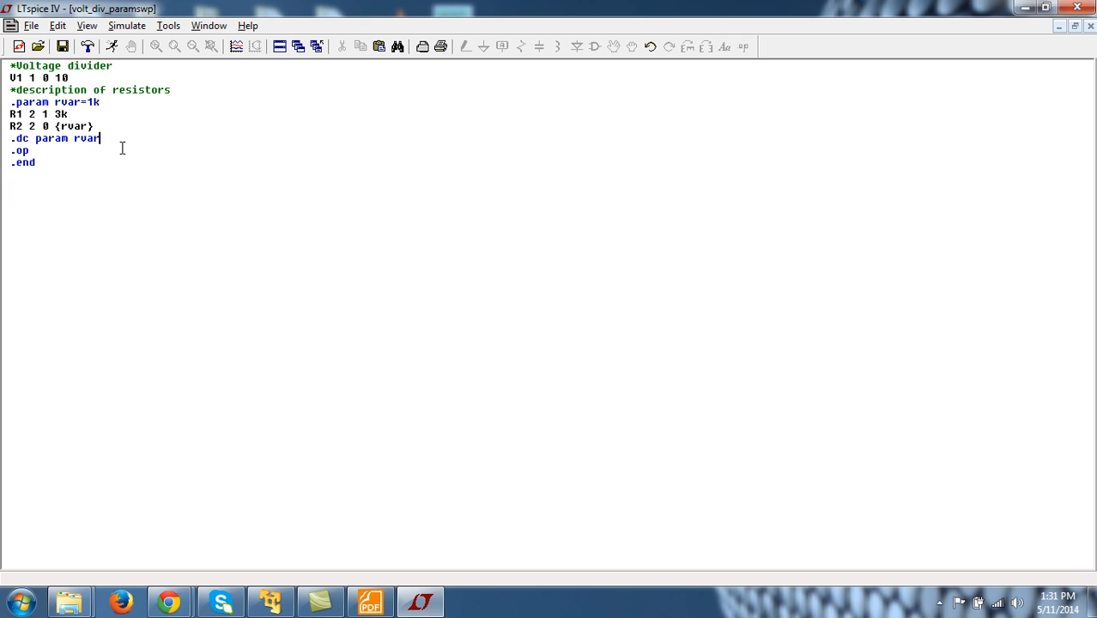
mouse_move(158, 153)
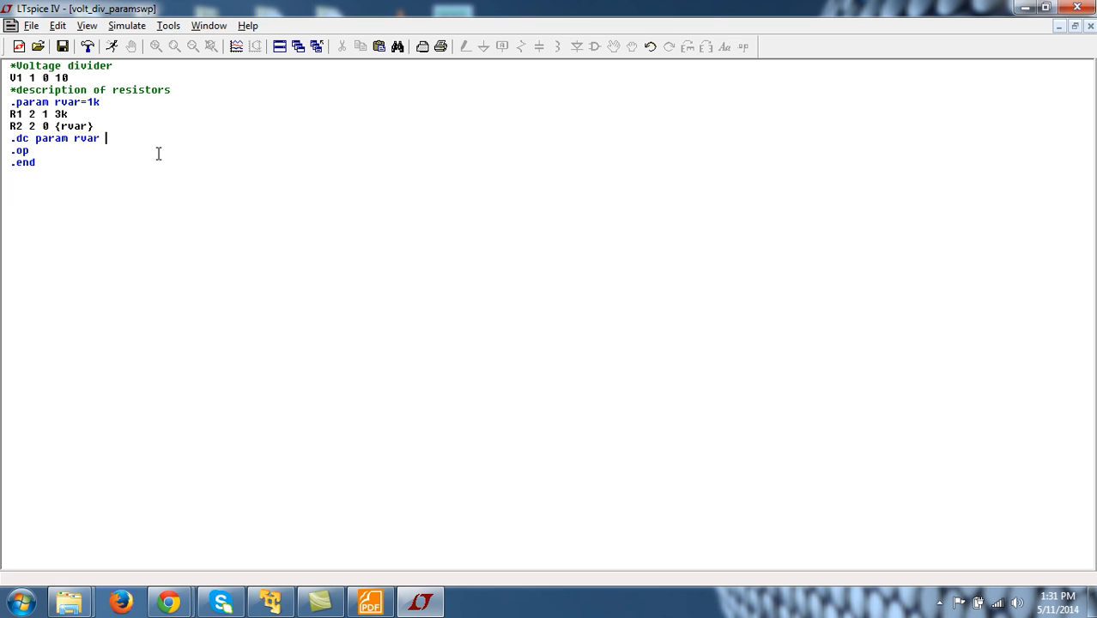
type("1k")
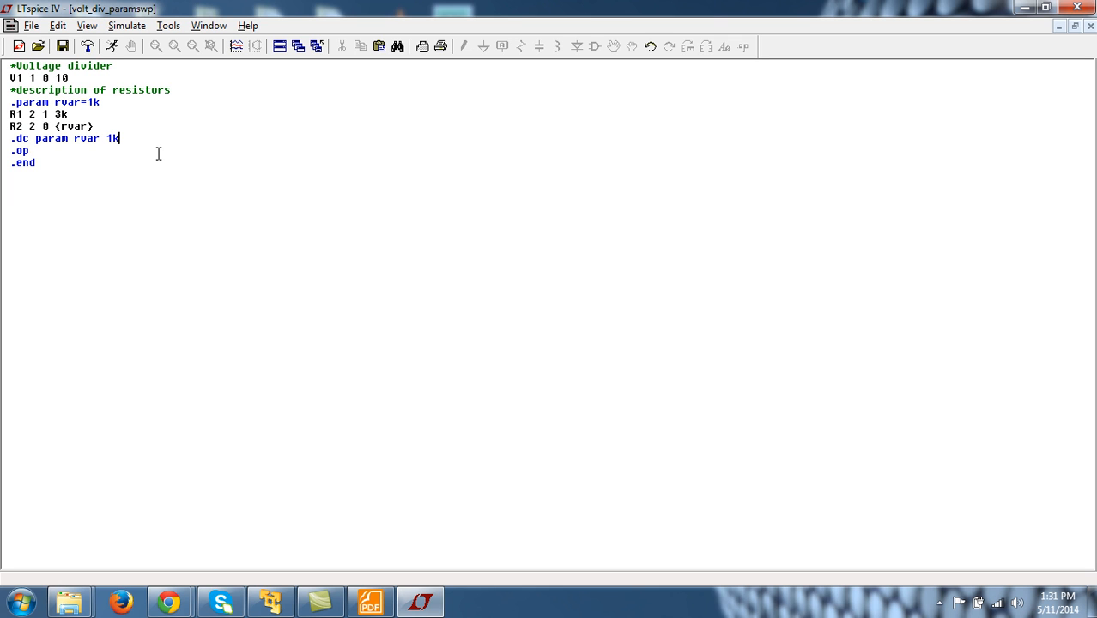
type("5k")
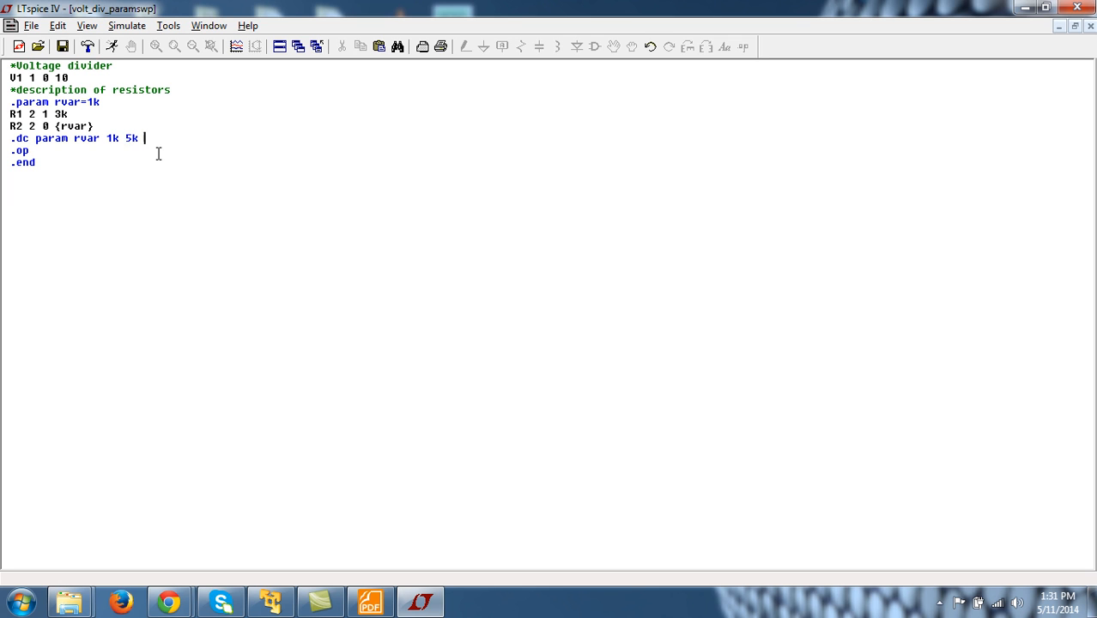
type("1k")
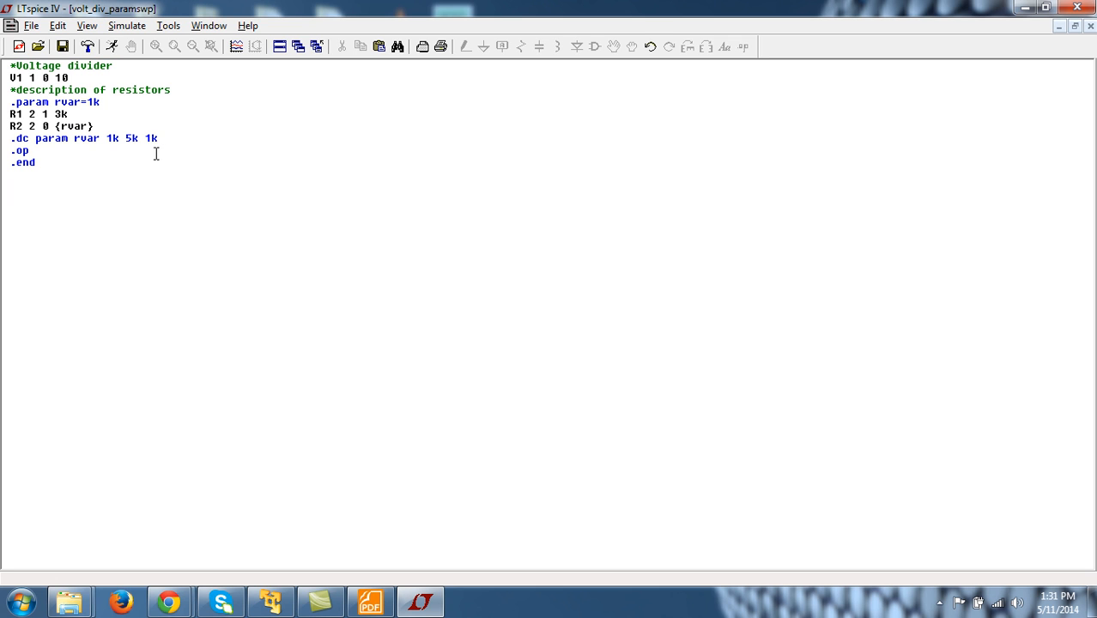
mouse_move(117, 137)
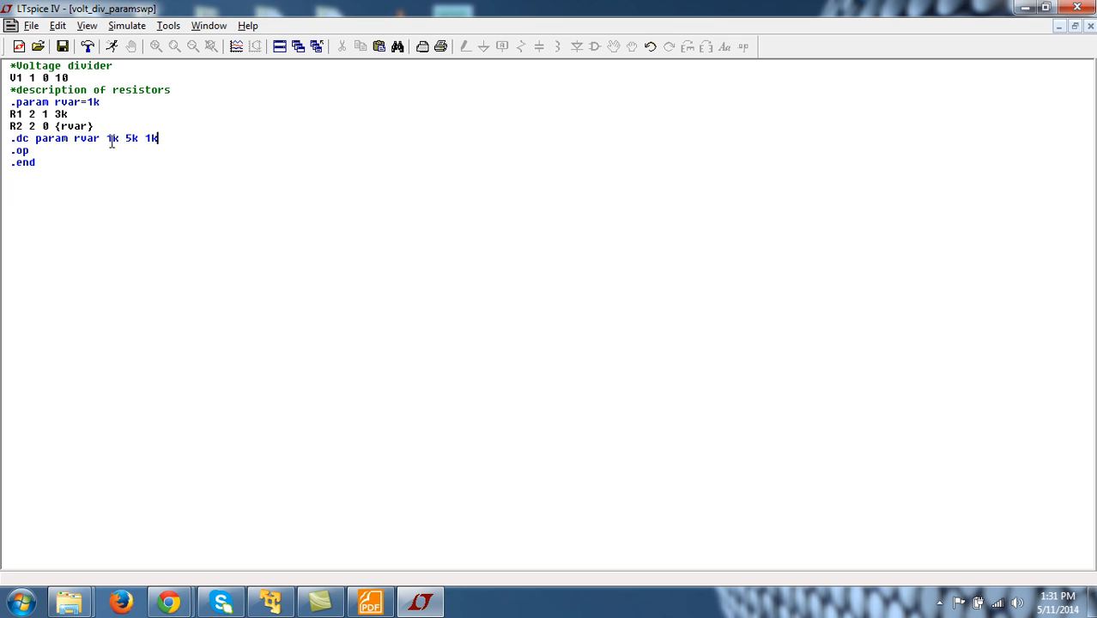
mouse_move(200, 213)
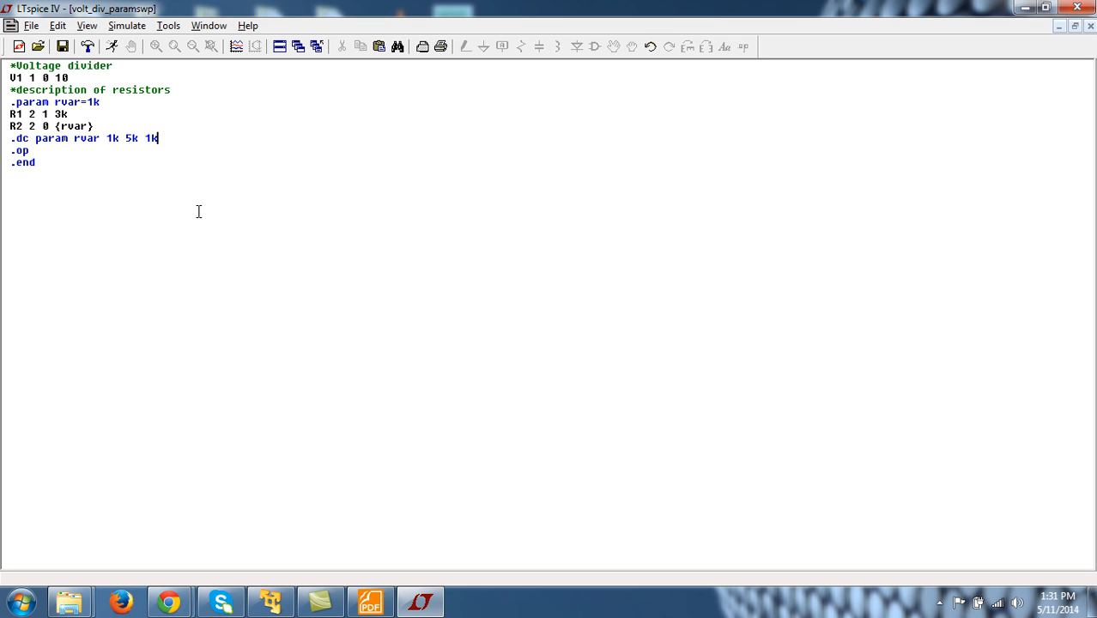
mouse_move(125, 137)
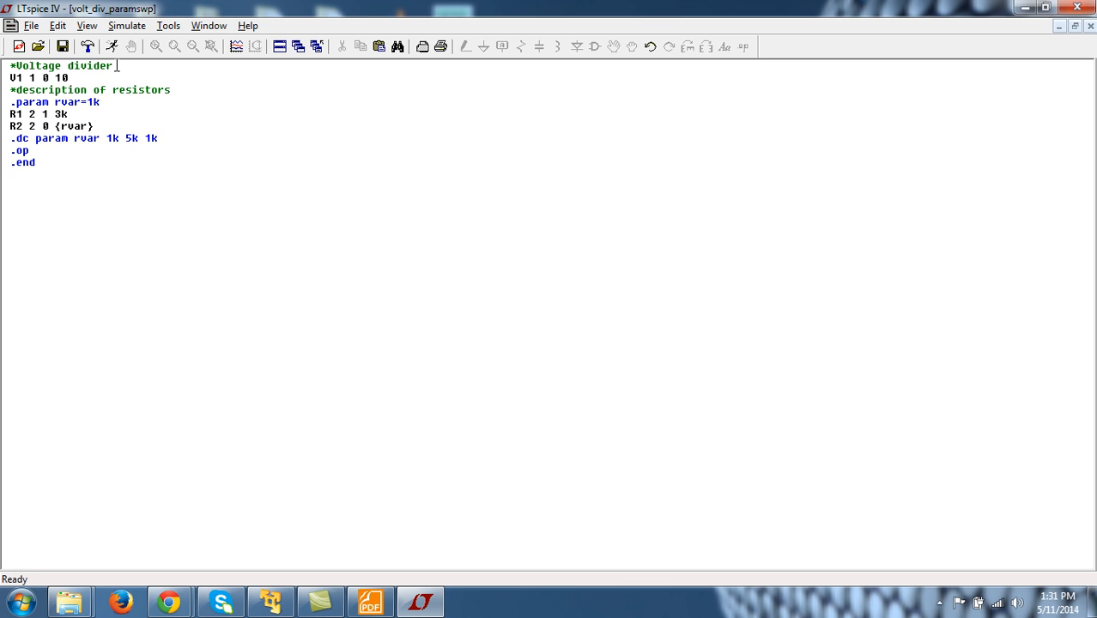
- Run the sweep simulation, producing an empty plot spanning rvar 1.0K to 5.0K
left_click(109, 46)
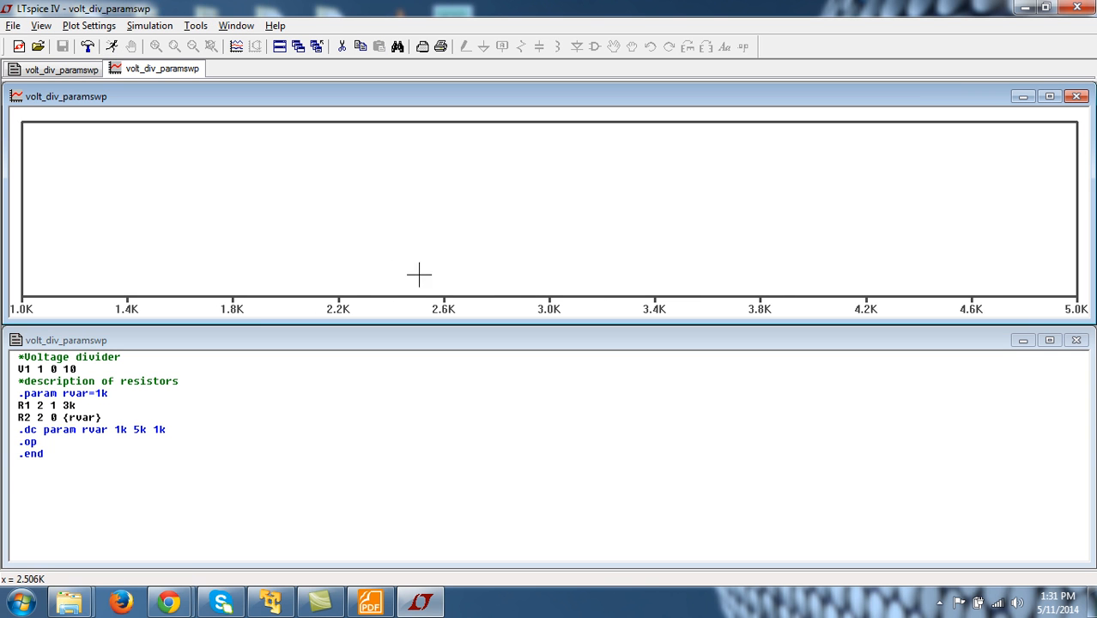
mouse_move(37, 309)
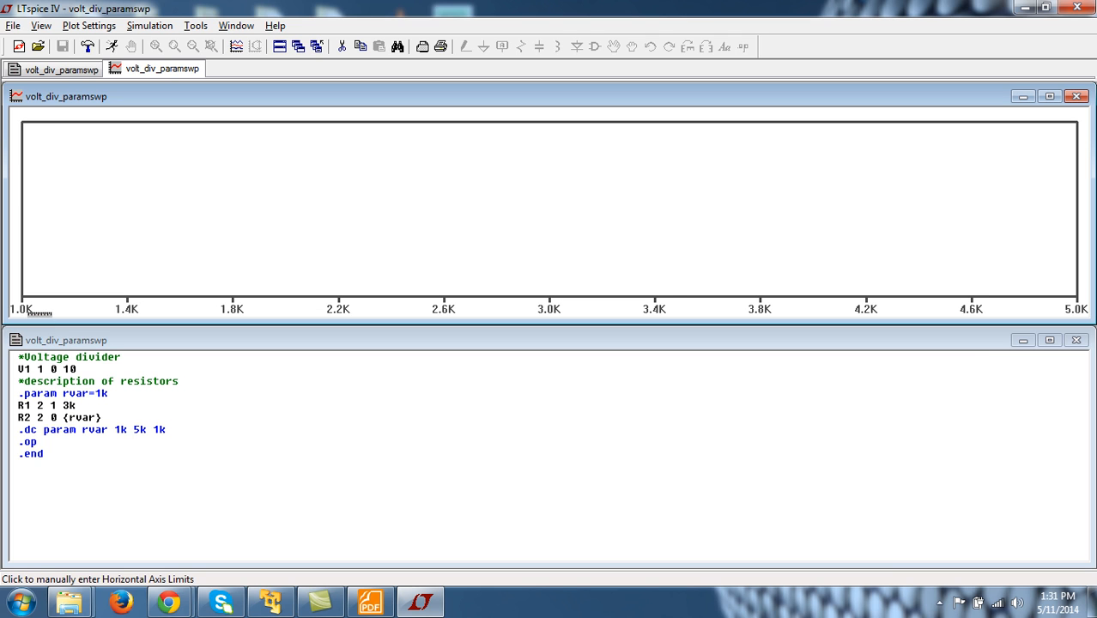
mouse_move(570, 217)
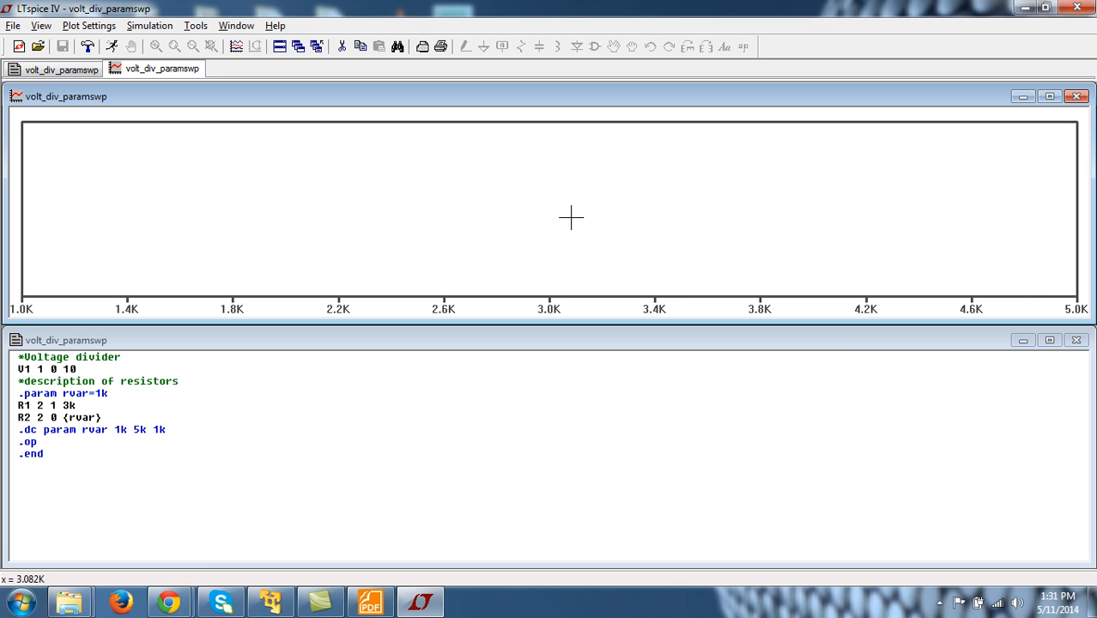
mouse_move(250, 185)
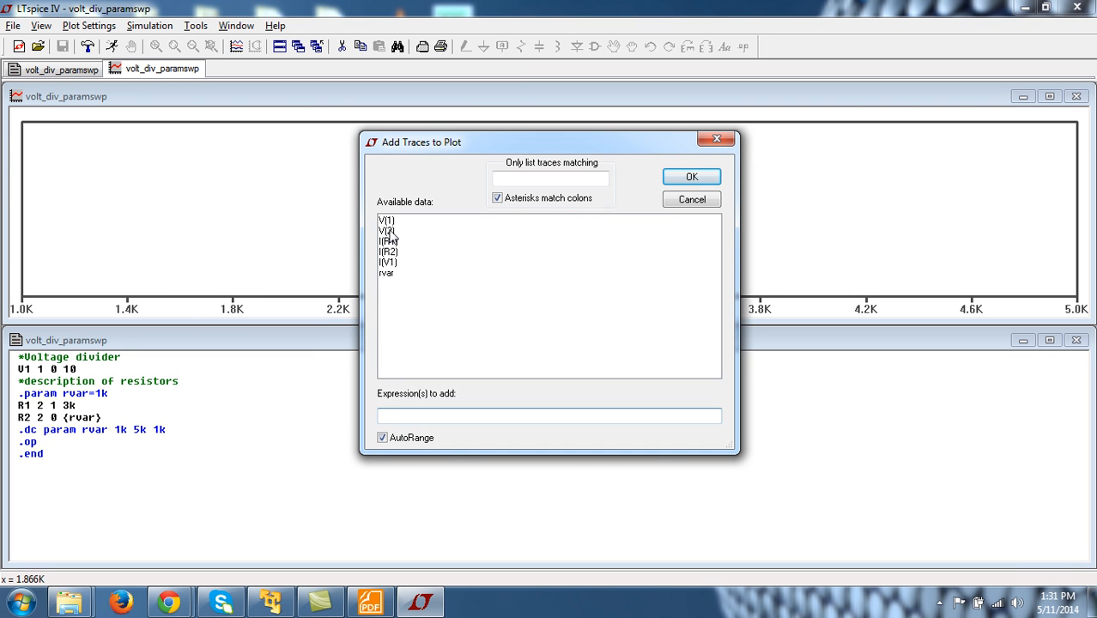
- Add the V(2) trace, rising from about 2.5 V to 6.3 V over rvar 1K–5K
left_click(690, 175)
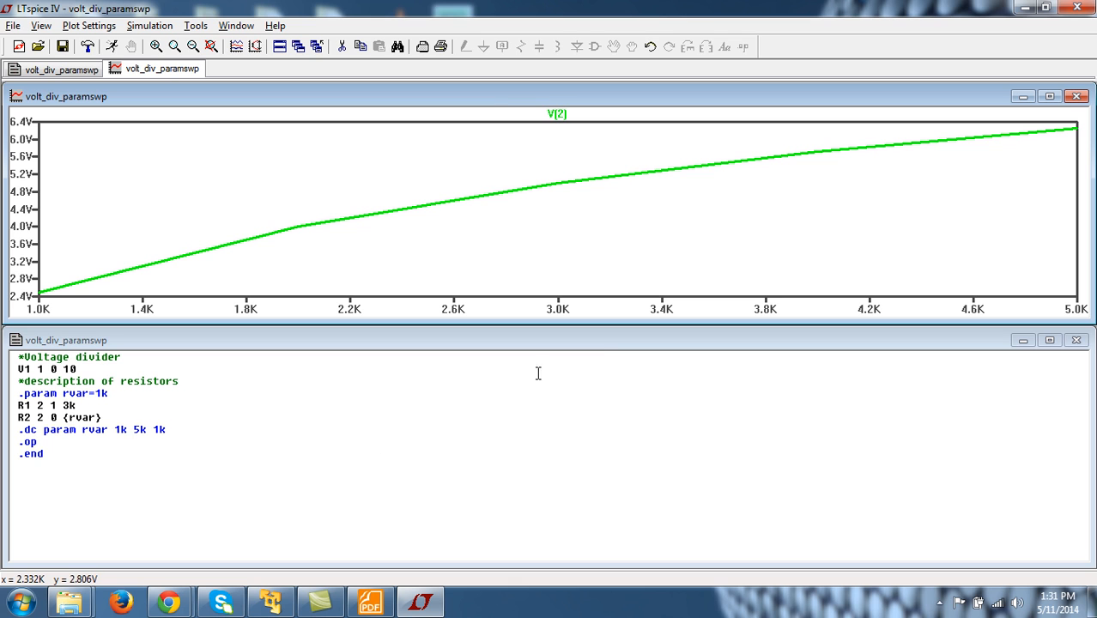
mouse_move(241, 268)
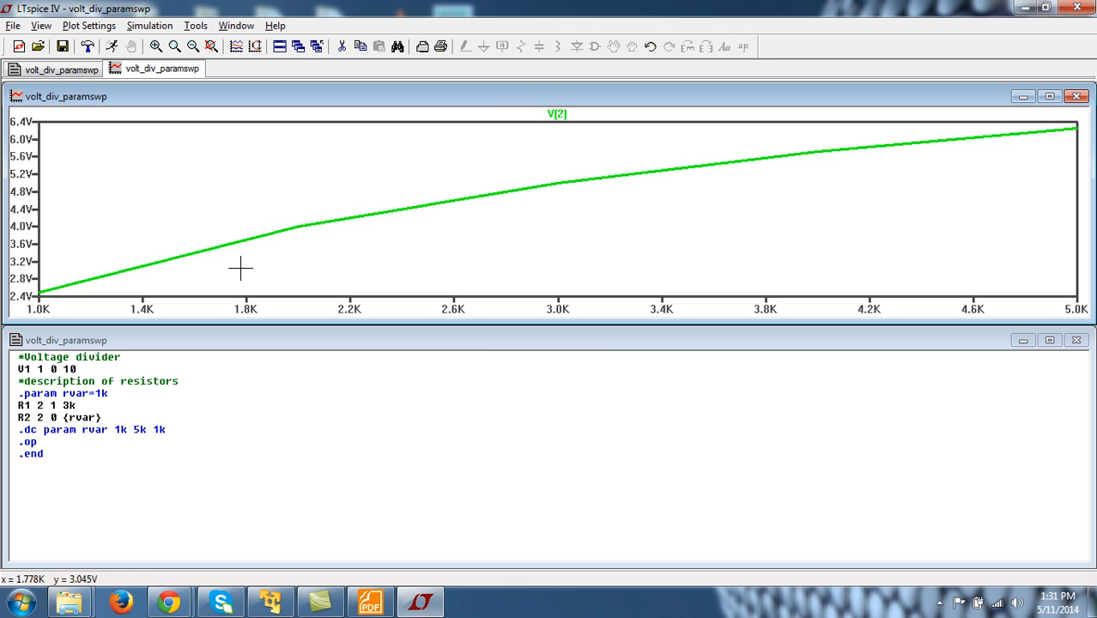
mouse_move(36, 312)
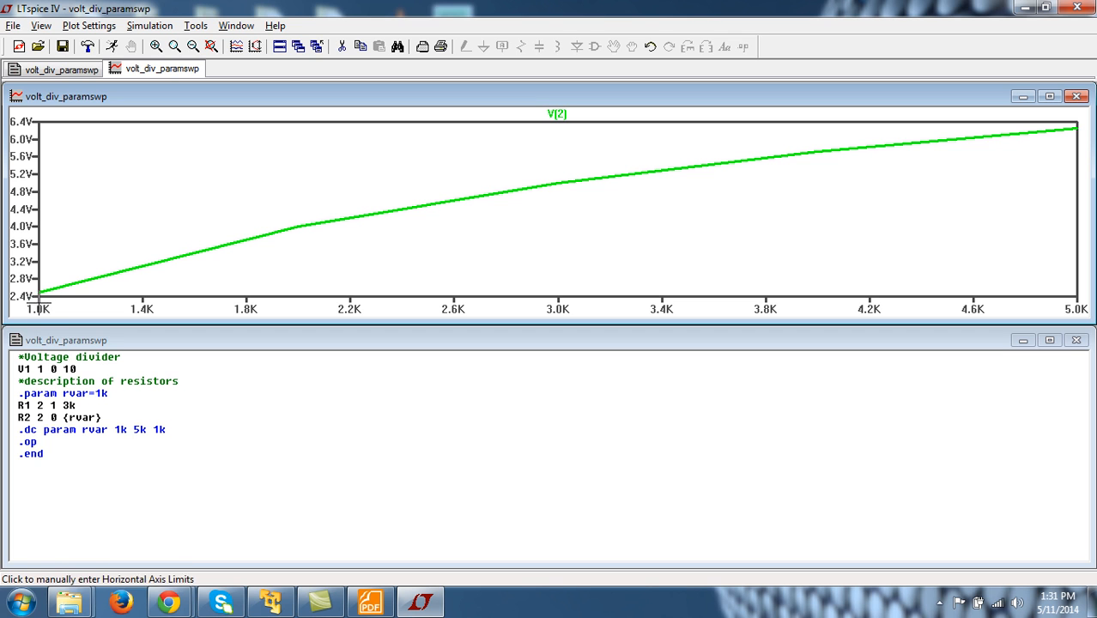
mouse_move(38, 296)
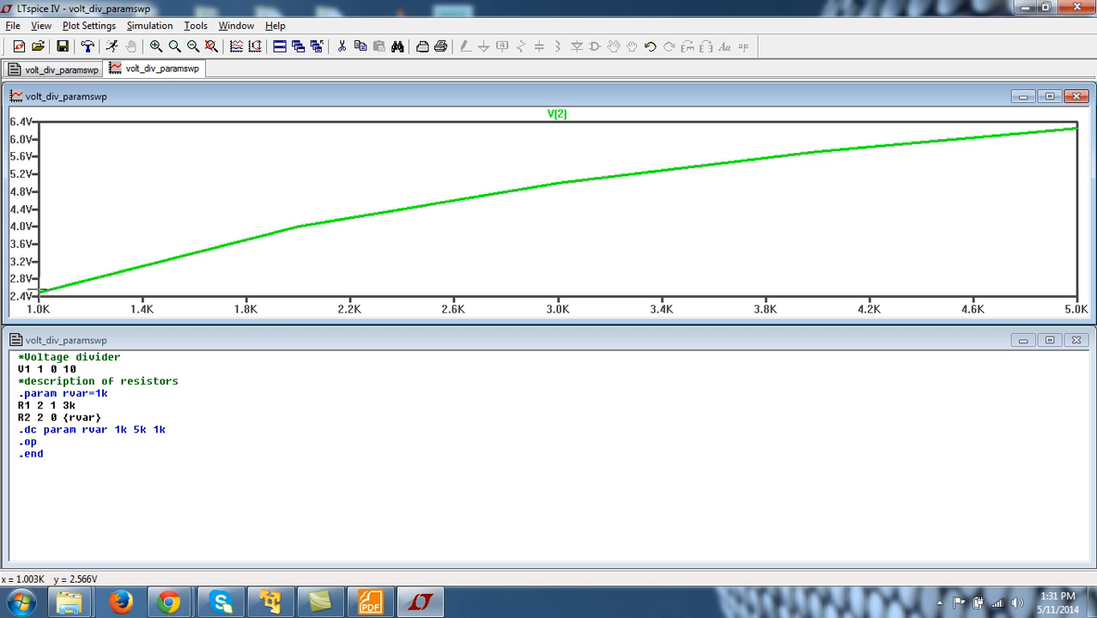
mouse_move(180, 260)
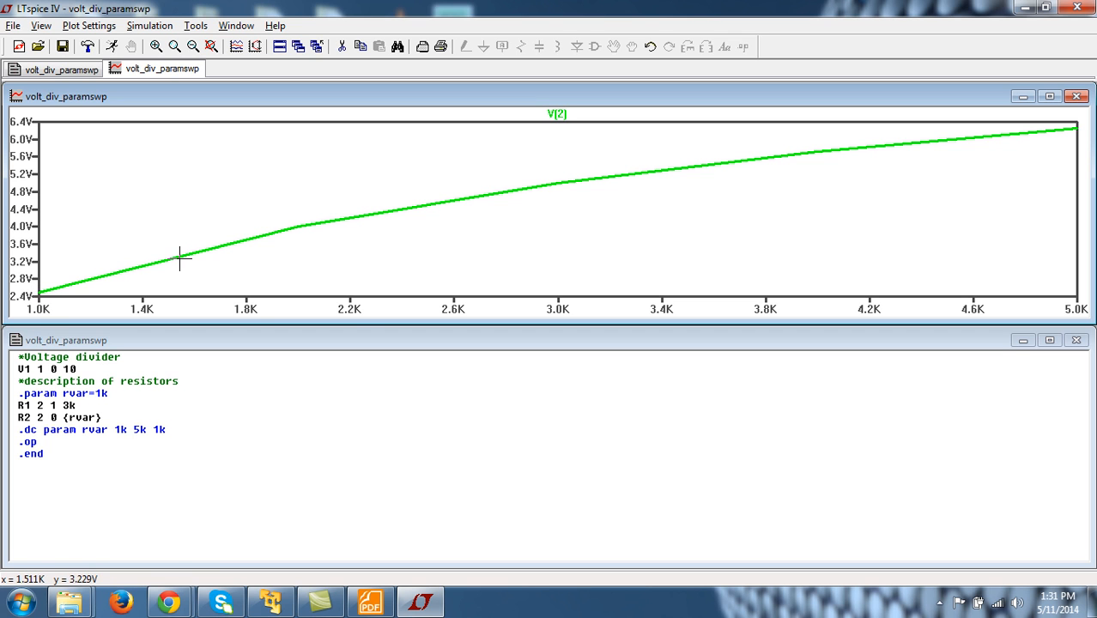
mouse_move(106, 277)
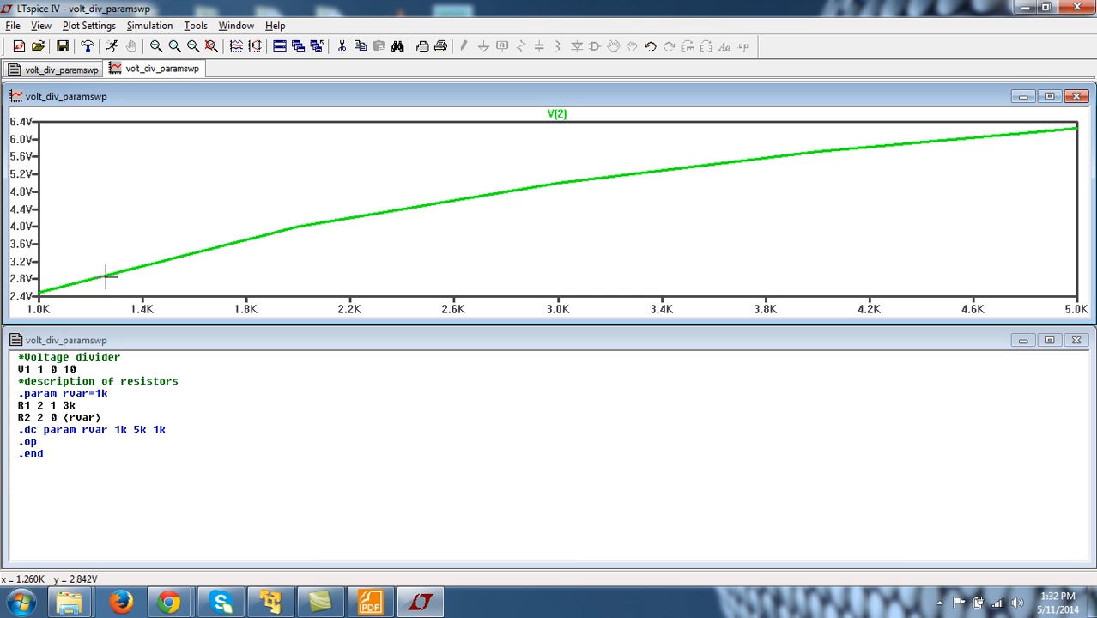
mouse_move(432, 190)
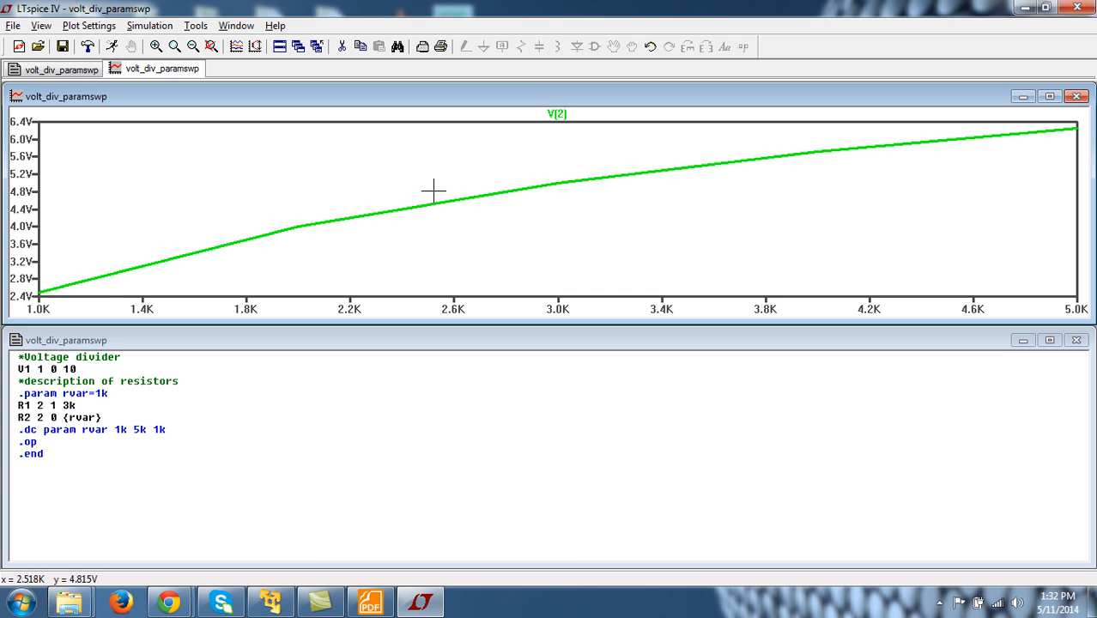
mouse_move(299, 230)
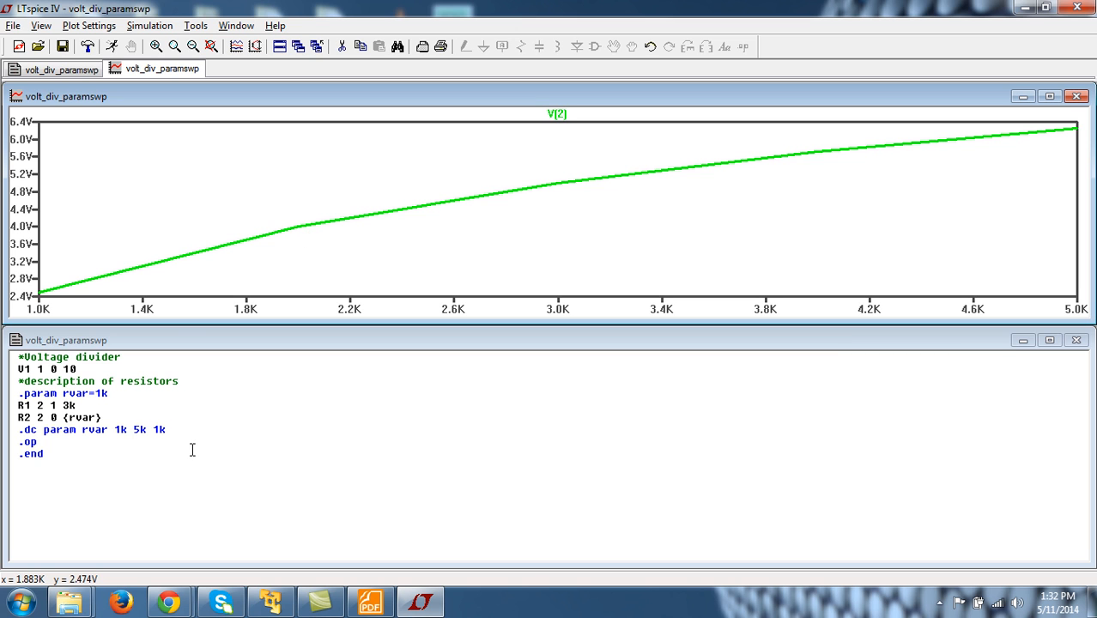
mouse_move(348, 270)
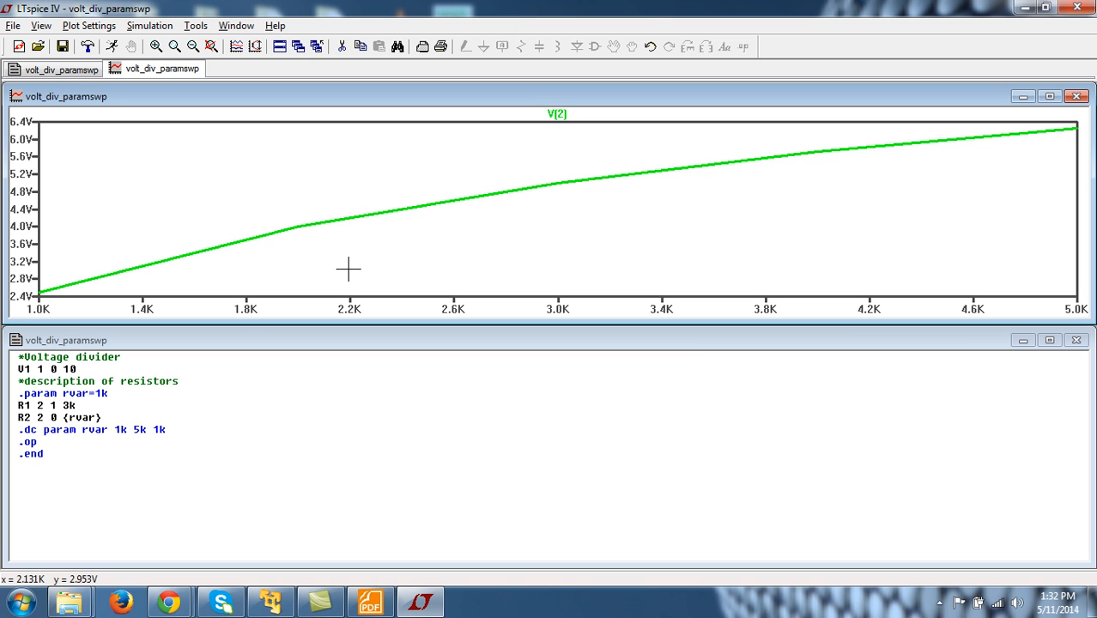
mouse_move(502, 192)
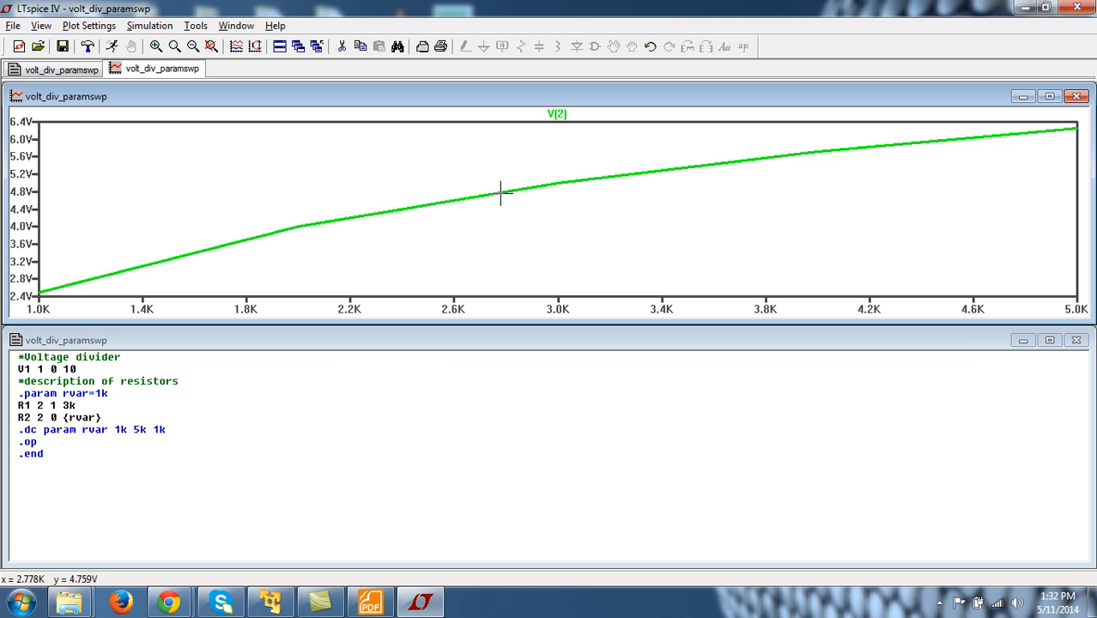
mouse_move(268, 440)
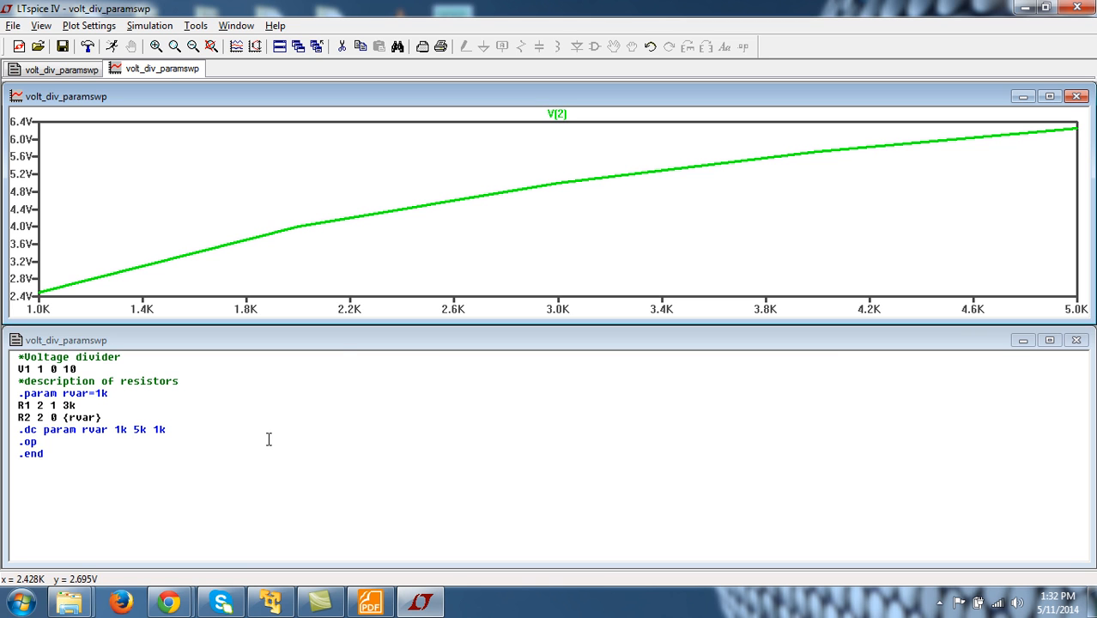
mouse_move(398, 347)
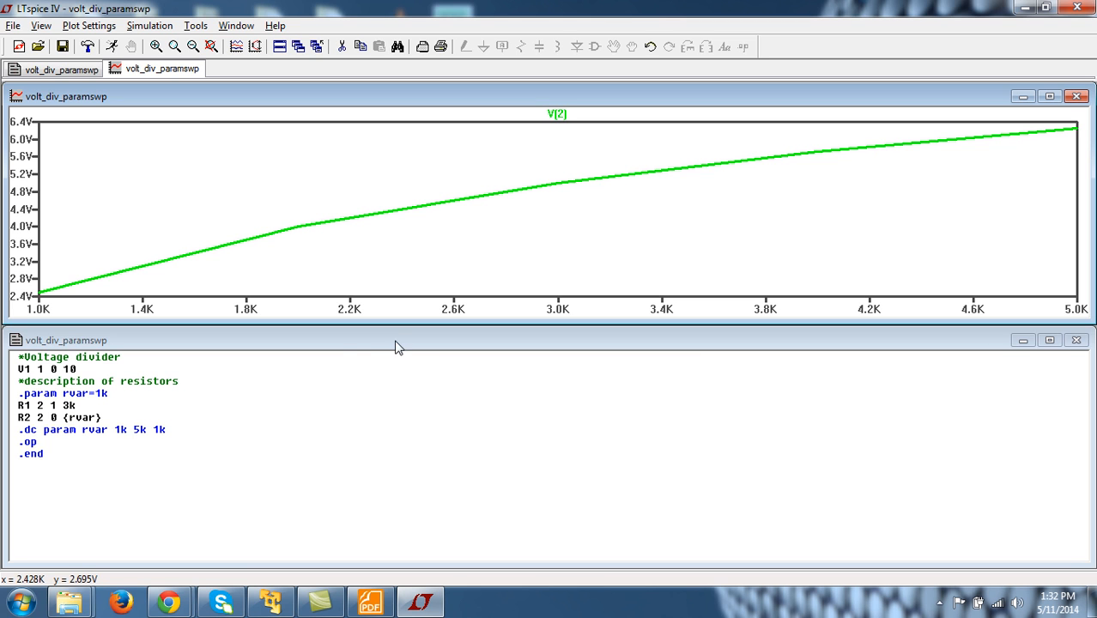
mouse_move(429, 206)
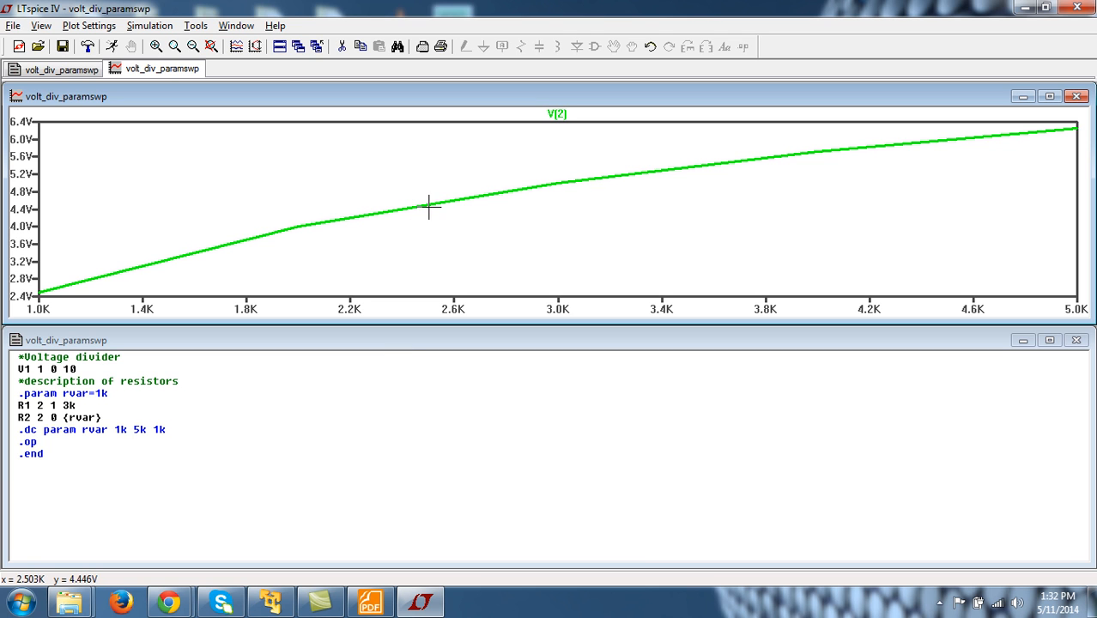
mouse_move(719, 352)
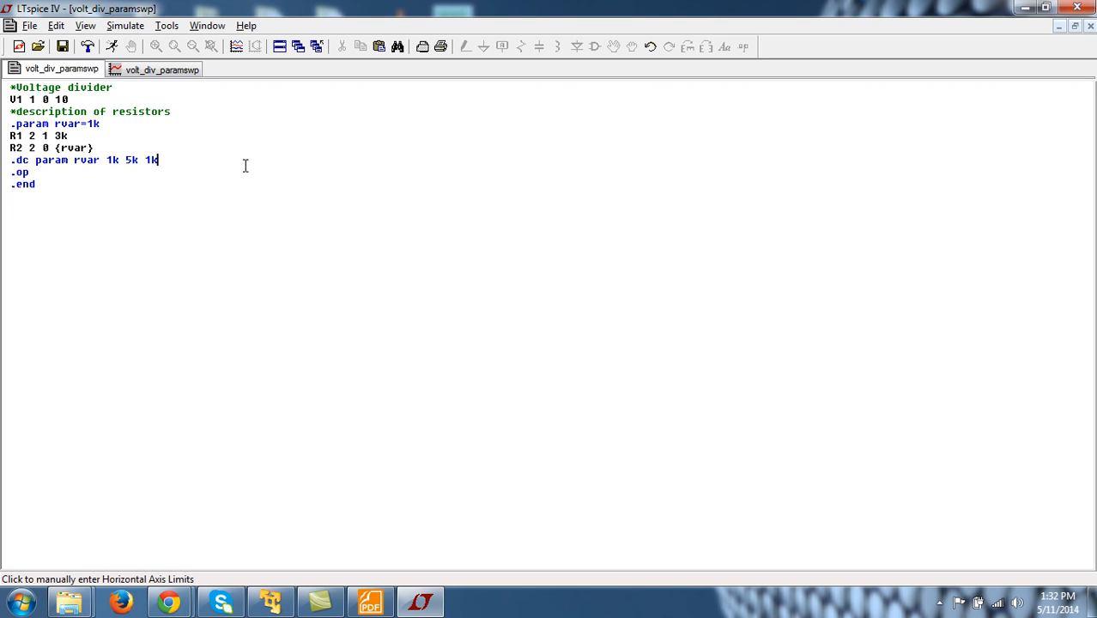
- Rewrite the sweep as '.dc param rvar list 1k 2k 3k'
key("BackSpace")
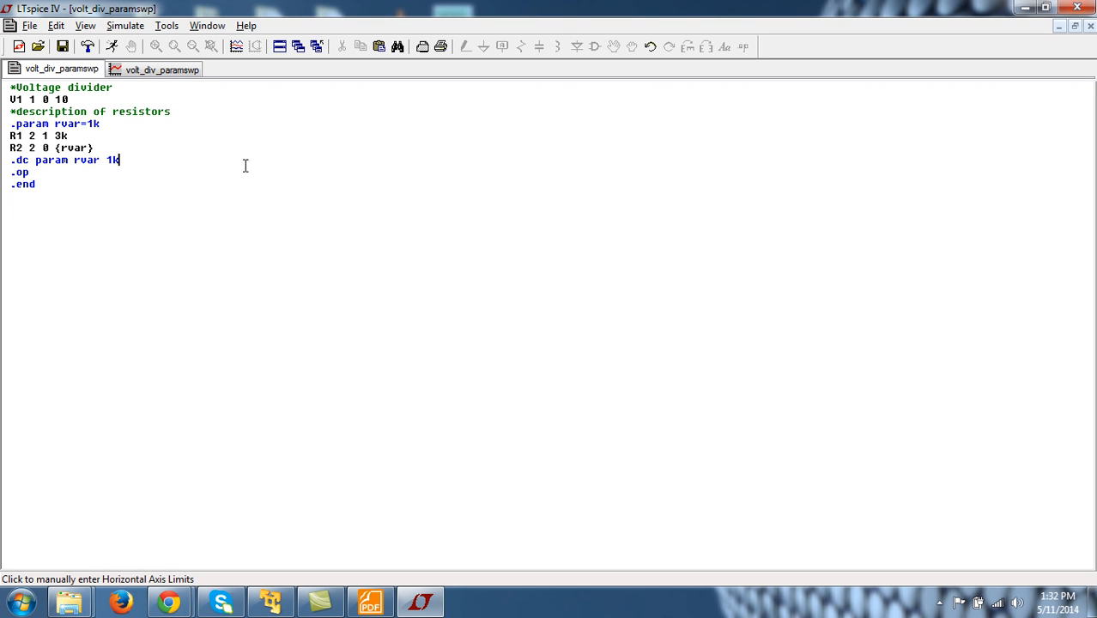
type("list")
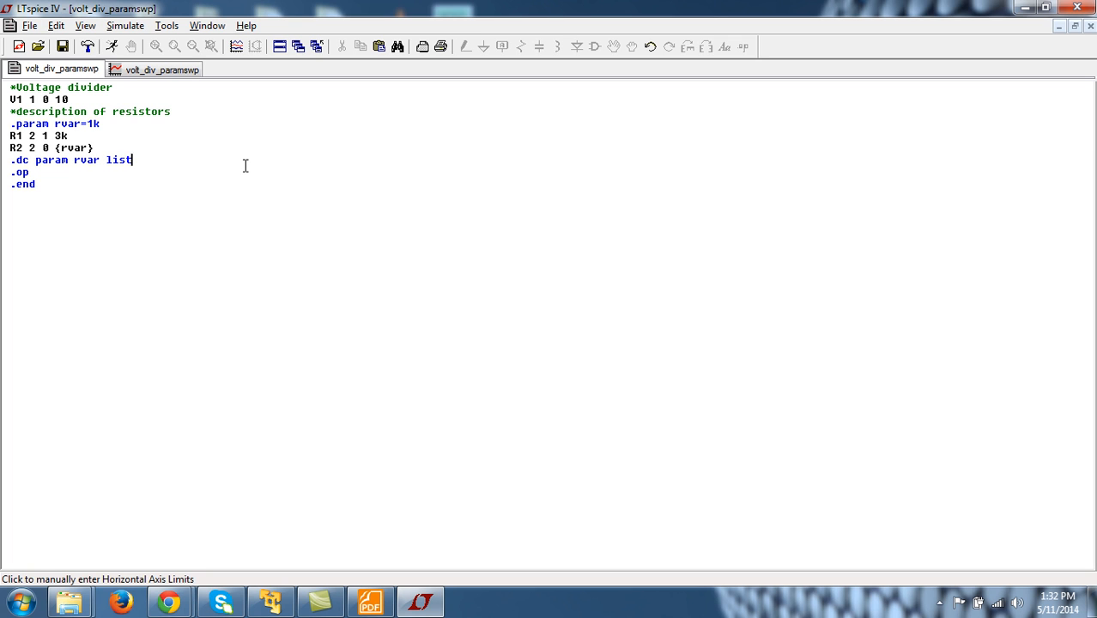
type("1k 2k")
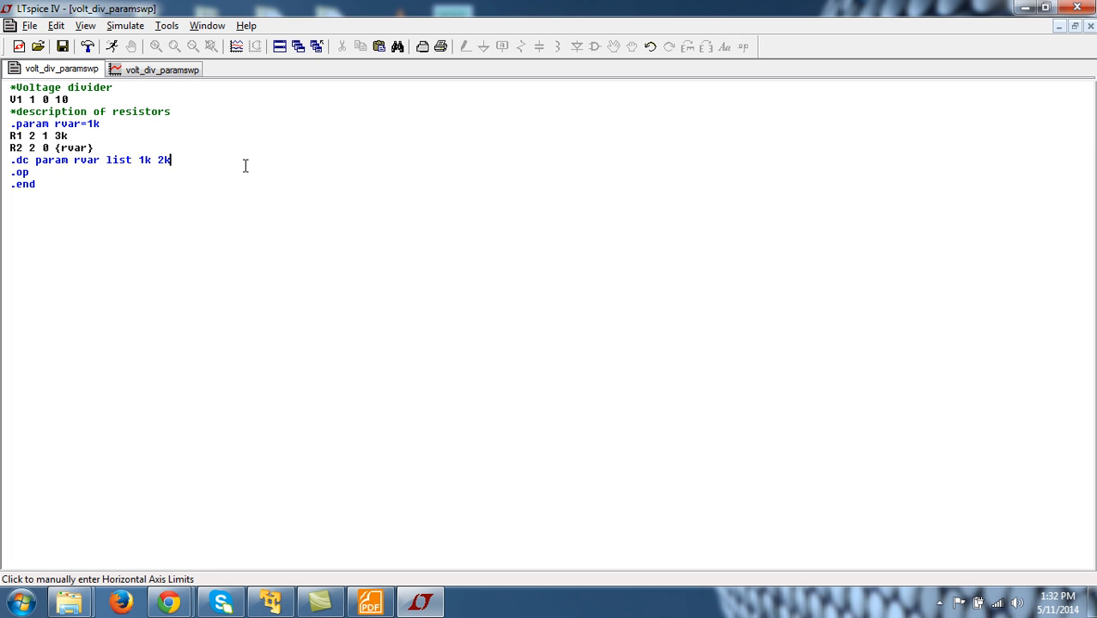
type("3k")
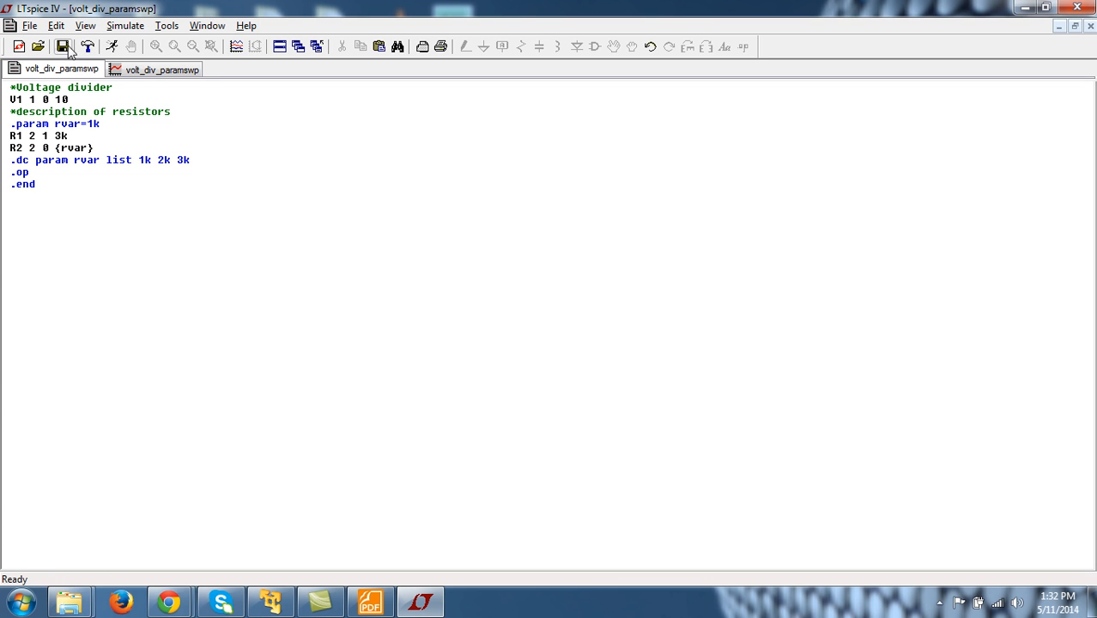
- Rerun the list sweep, plotting V(2) over rvar 1K–3K, then bring back the netlist
left_click(110, 46)
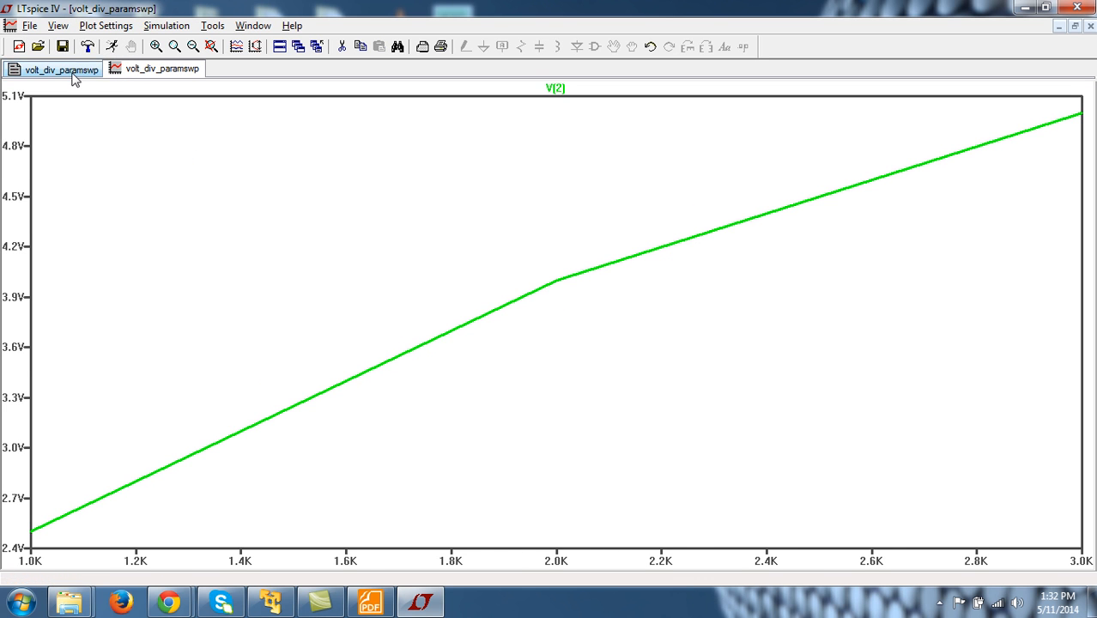
left_click(161, 69)
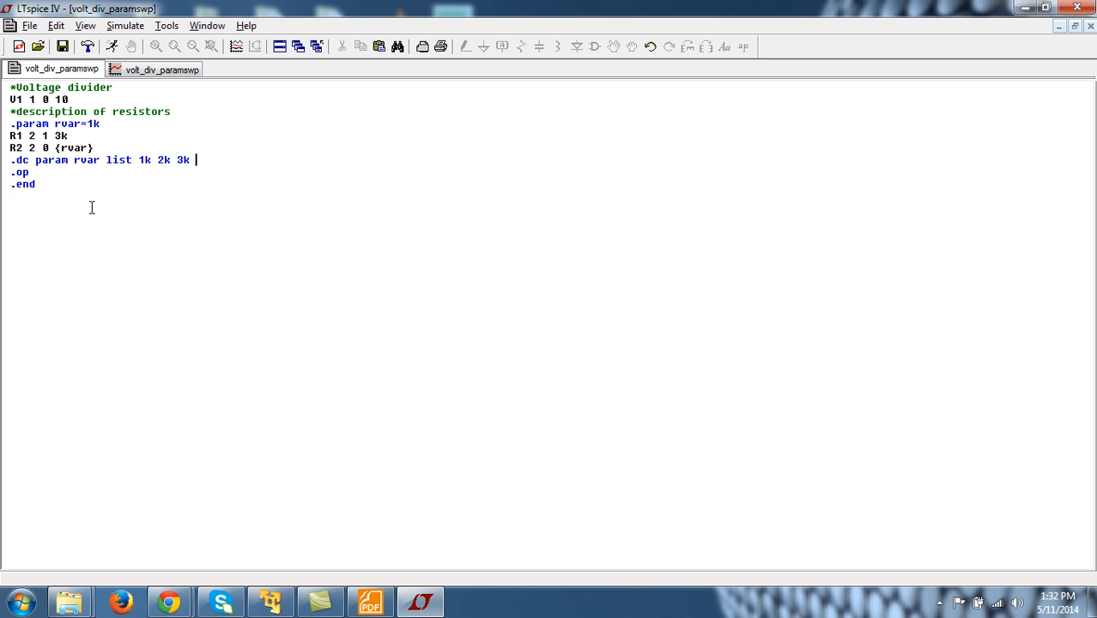
mouse_move(185, 190)
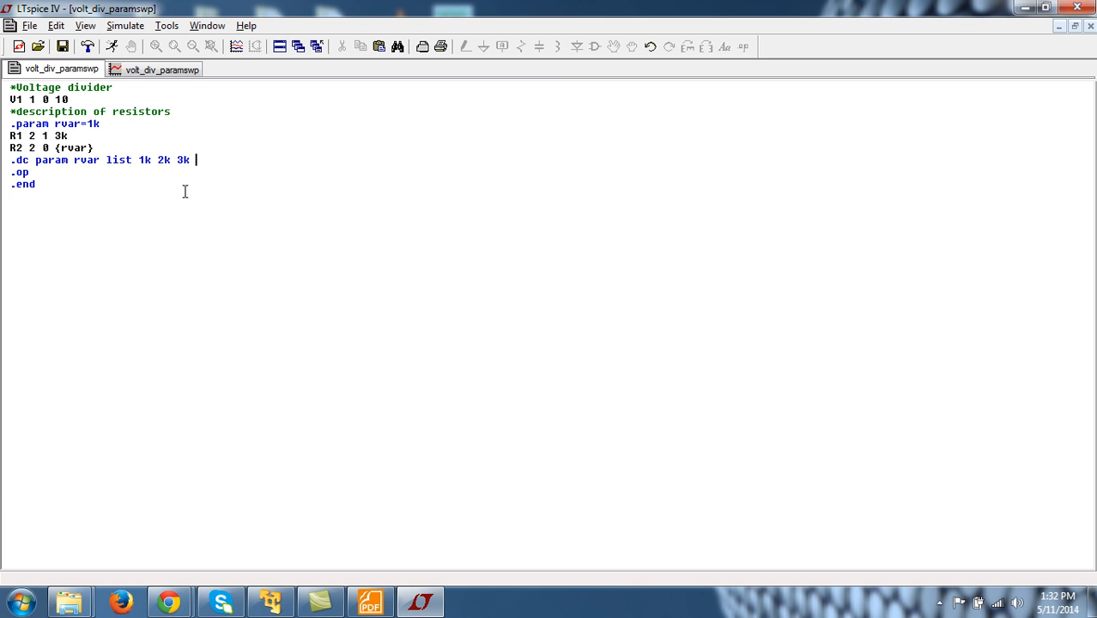